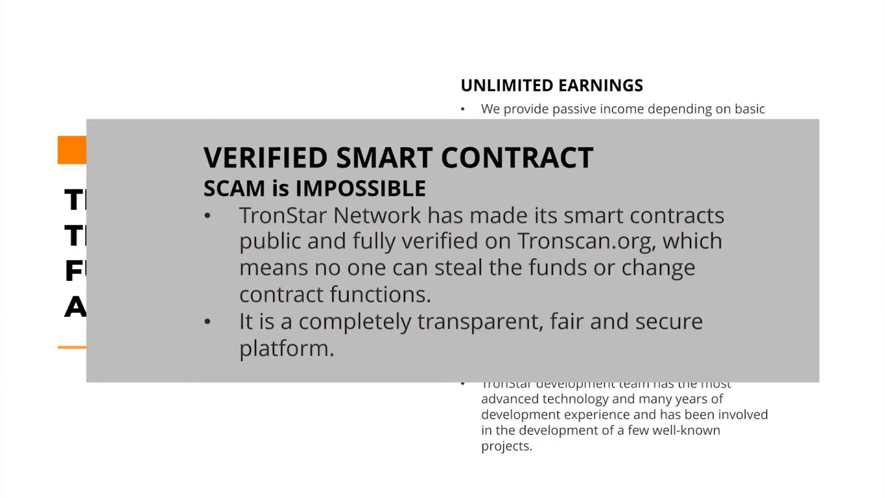
pyautogui.moveTo(753, 200)
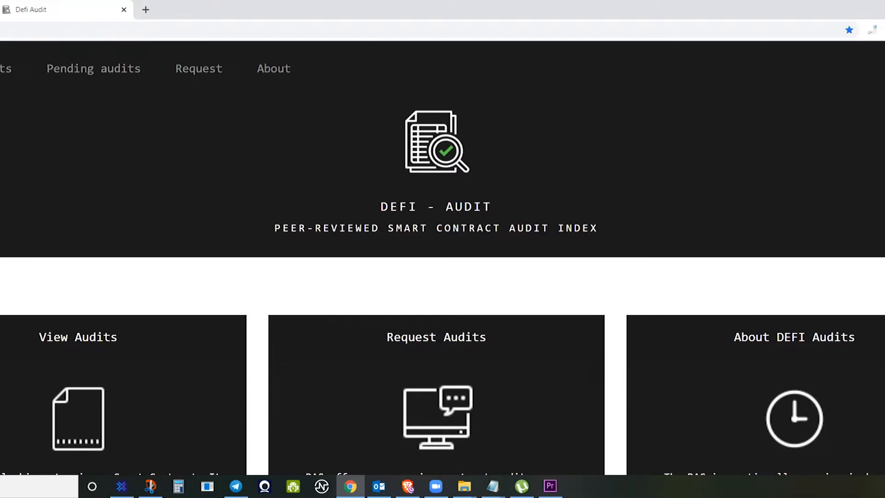
# - Show the audited DeFi apps list and open TronStar Network's audit report in a new tab
pyautogui.click(78, 337)
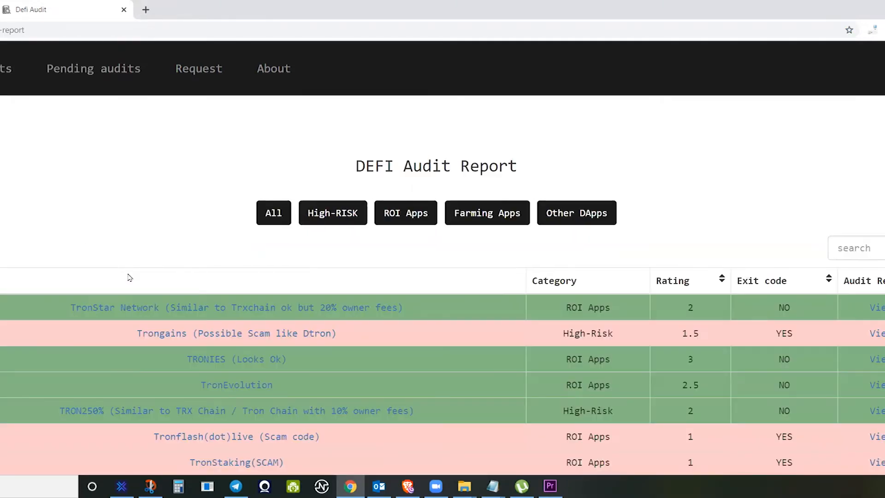
pyautogui.moveTo(384, 317)
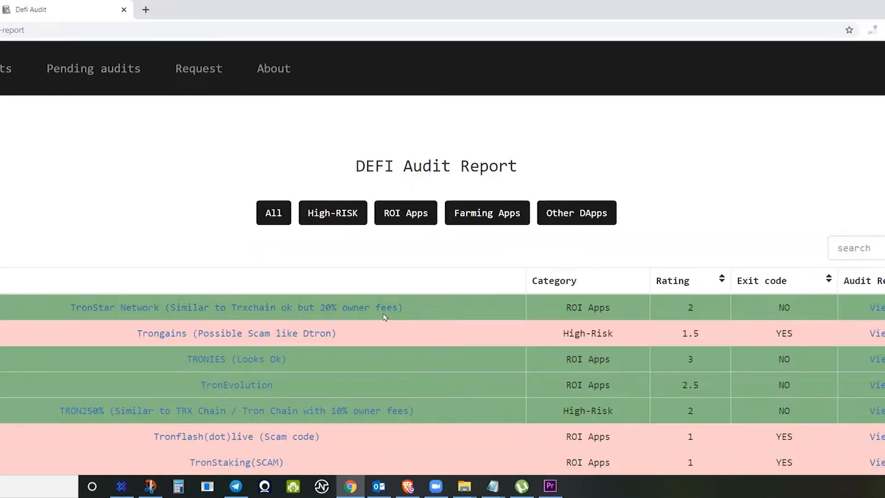
pyautogui.moveTo(797, 299)
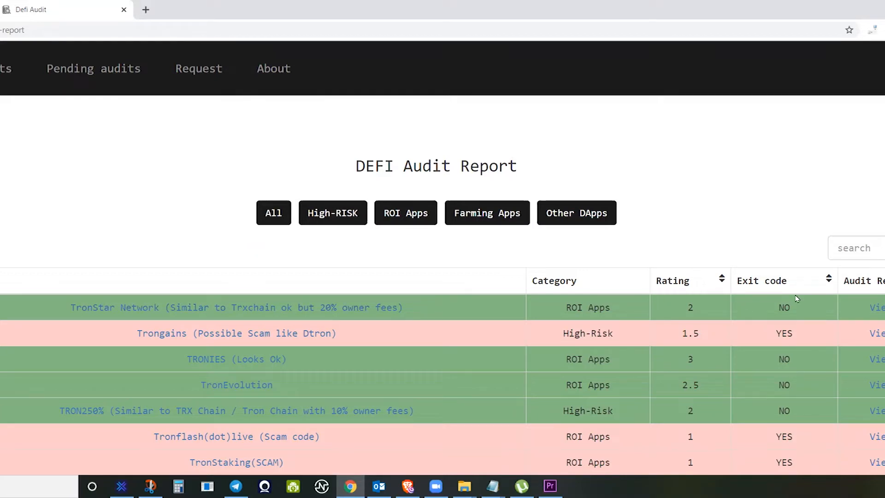
pyautogui.moveTo(18, 313)
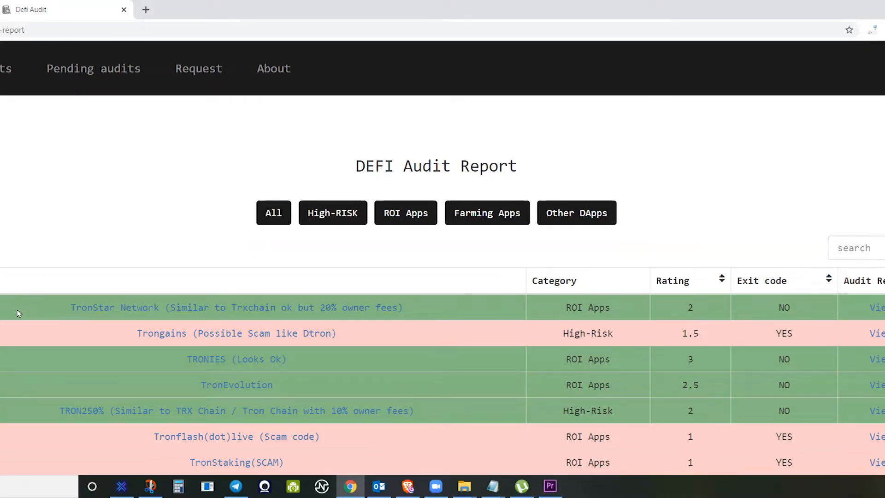
pyautogui.scroll(-3)
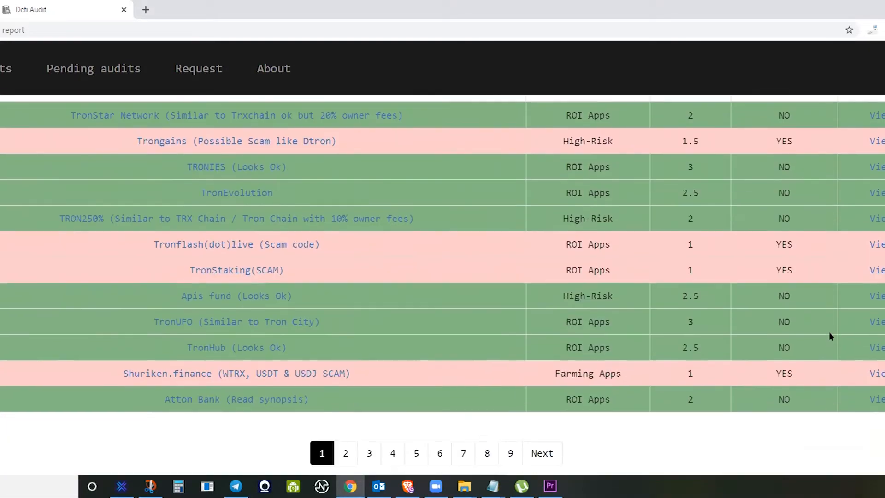
pyautogui.scroll(-3)
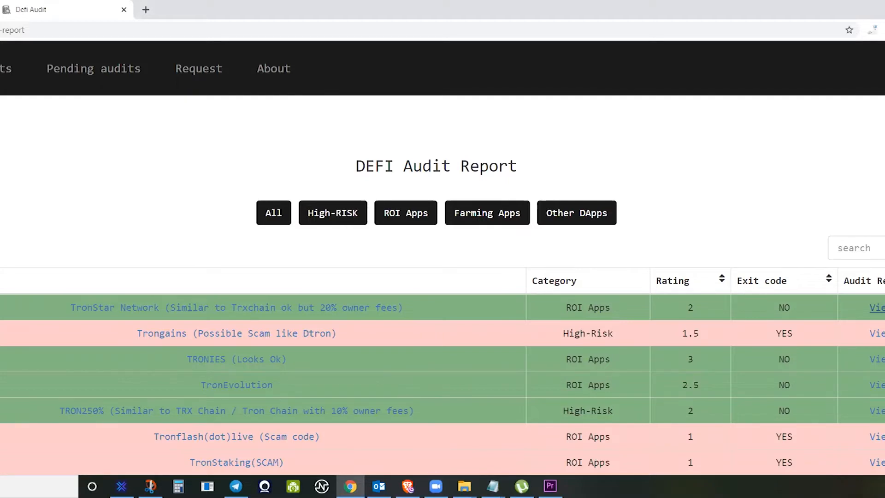
pyautogui.click(116, 307)
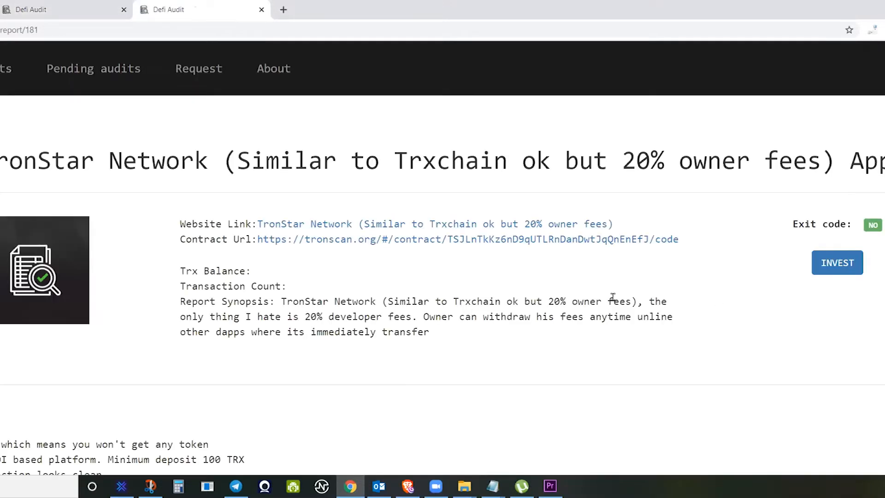
# - Review the TronStar report's fee tiers and Ponzi warnings, then close the report tab
pyautogui.scroll(-3)
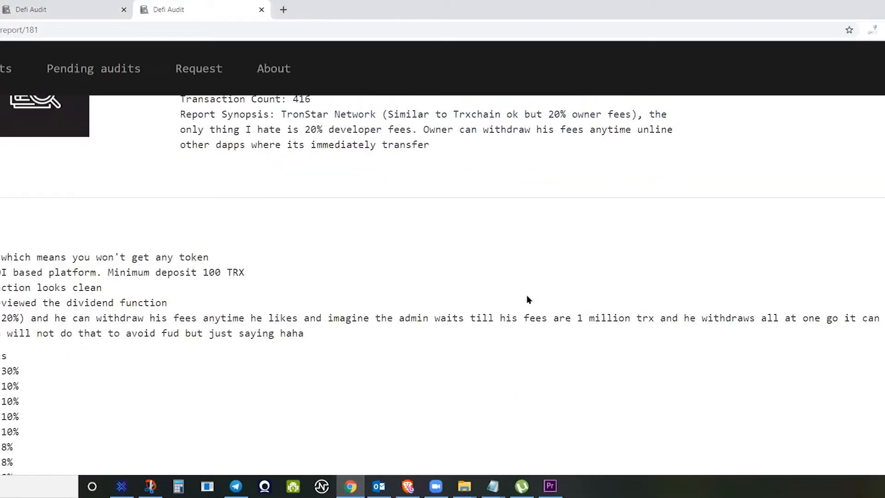
pyautogui.scroll(-3)
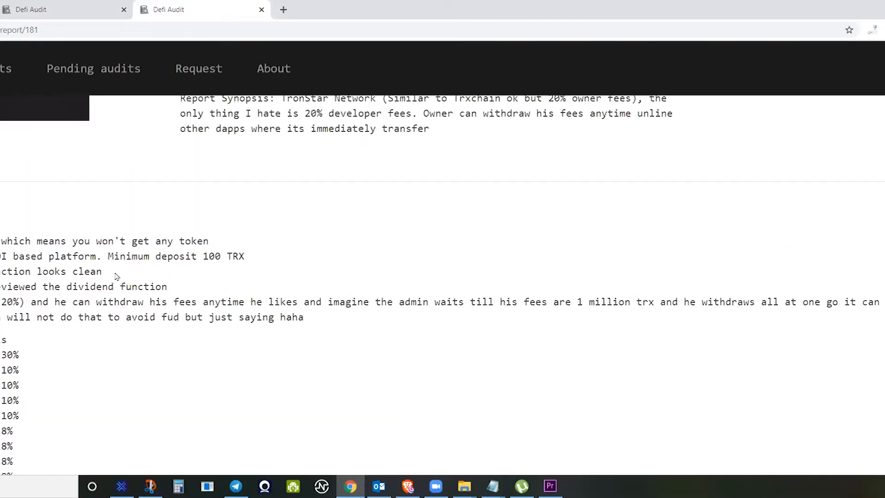
pyautogui.scroll(-3)
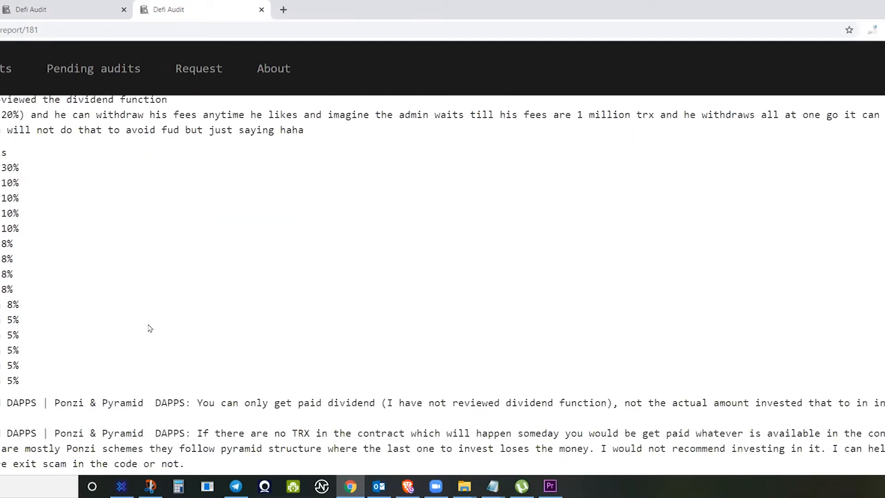
pyautogui.scroll(-3)
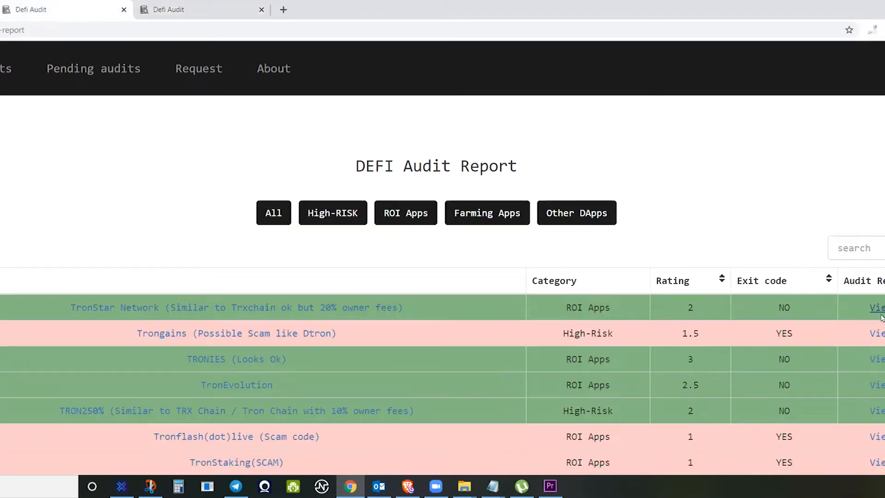
pyautogui.moveTo(265, 55)
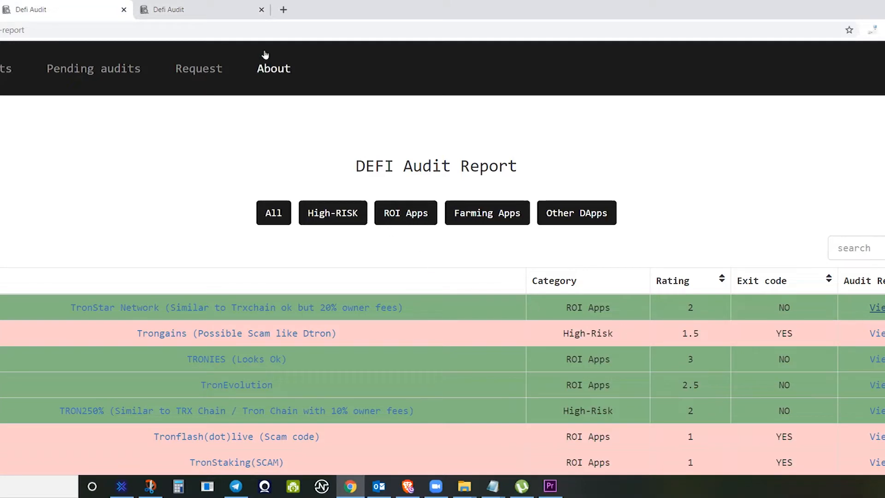
pyautogui.moveTo(218, 9)
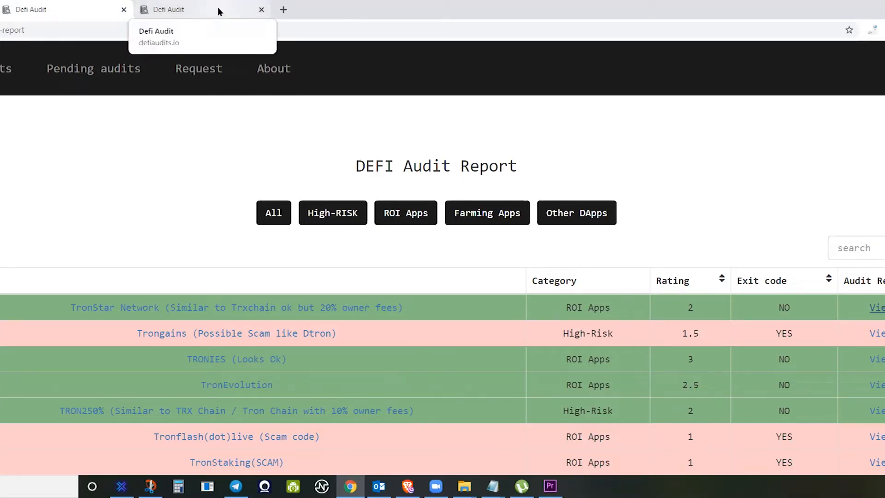
pyautogui.click(263, 10)
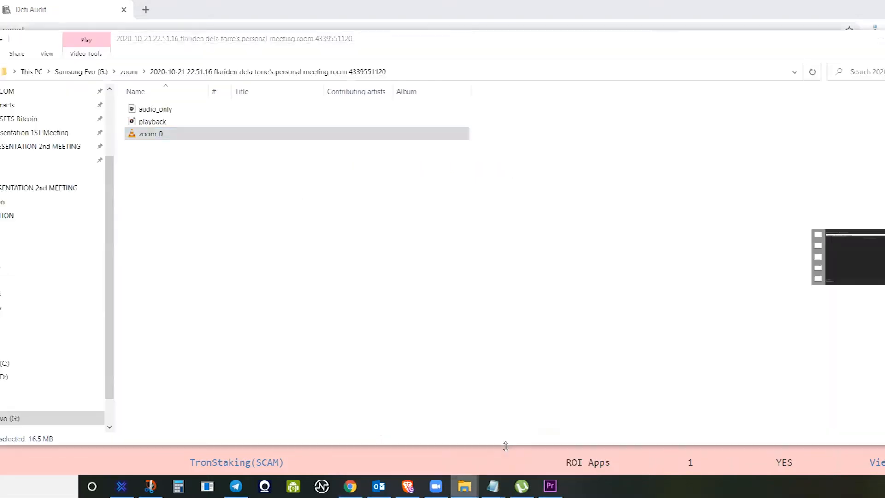
# - Load the TronStar Network homepage advertising 1.66% daily passive income and referral commissions
pyautogui.click(349, 486)
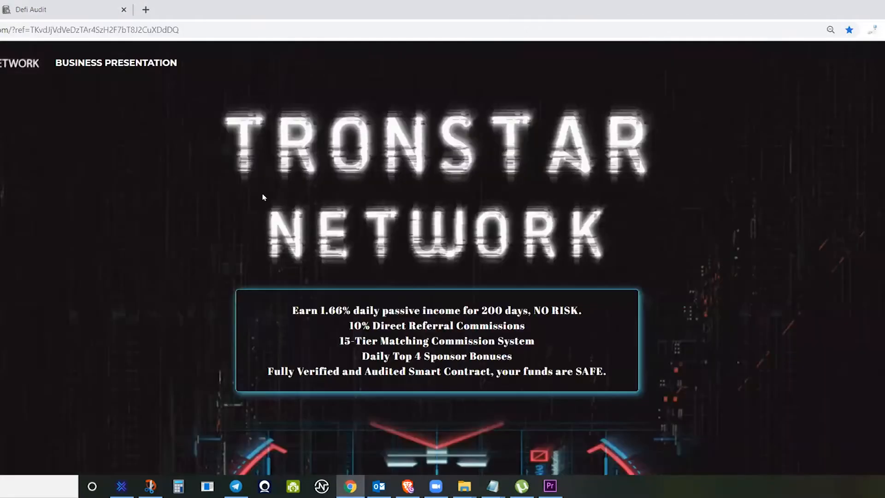
pyautogui.moveTo(621, 302)
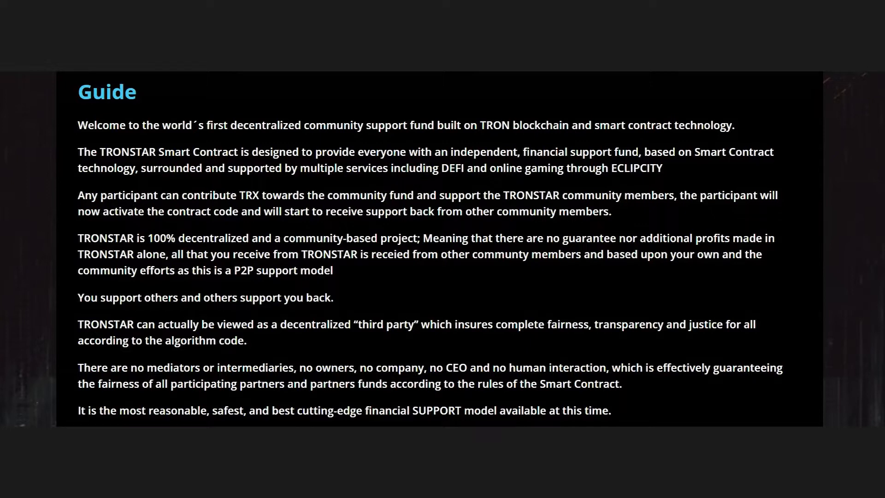
pyautogui.moveTo(433, 156)
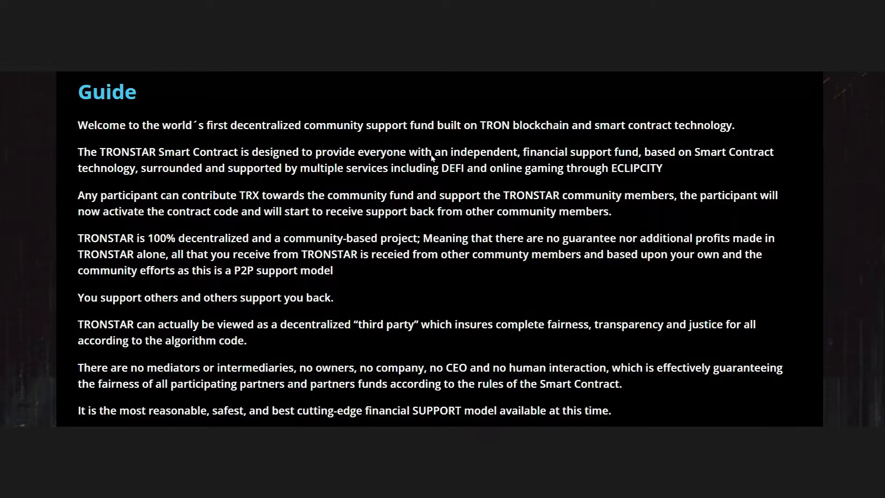
pyautogui.moveTo(500, 183)
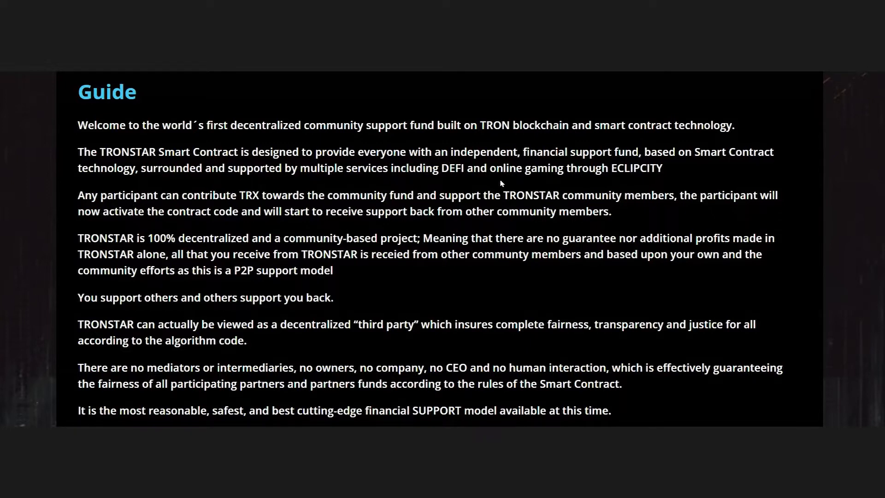
pyautogui.moveTo(69, 255)
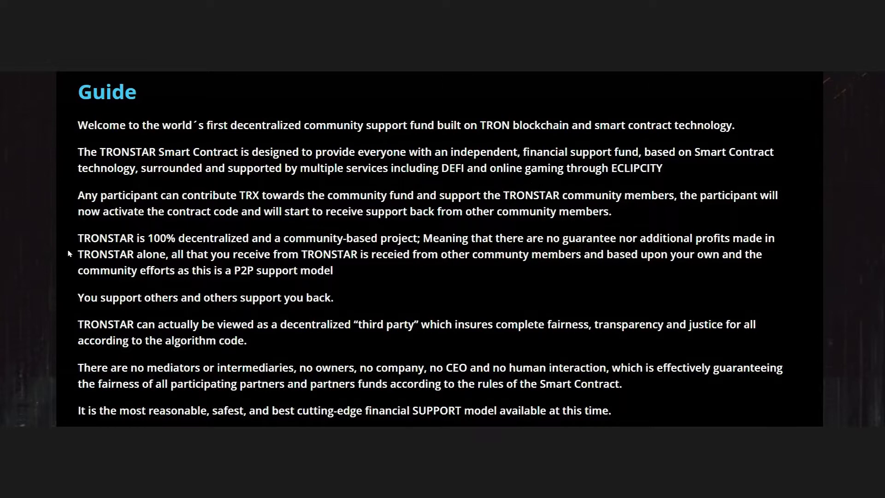
pyautogui.moveTo(244, 360)
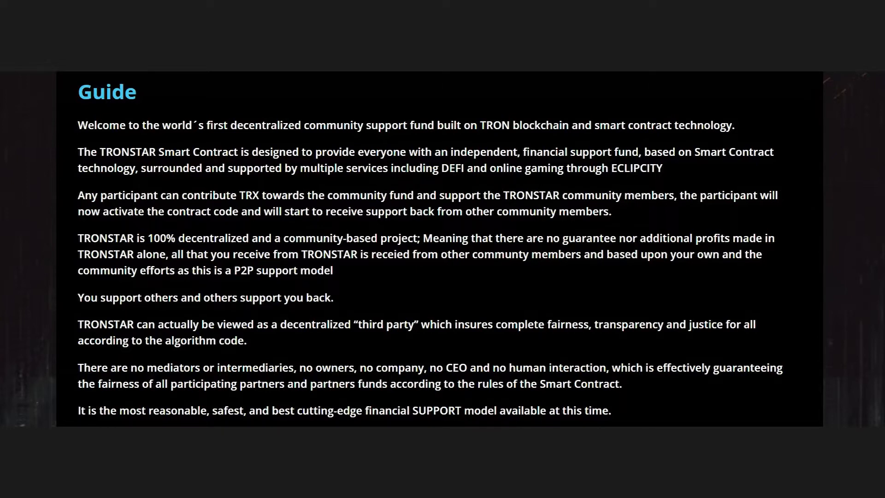
# - Scroll the TronStar guide covering 100 TRX deposits, 333% return and 15-generation commissions
pyautogui.scroll(-3)
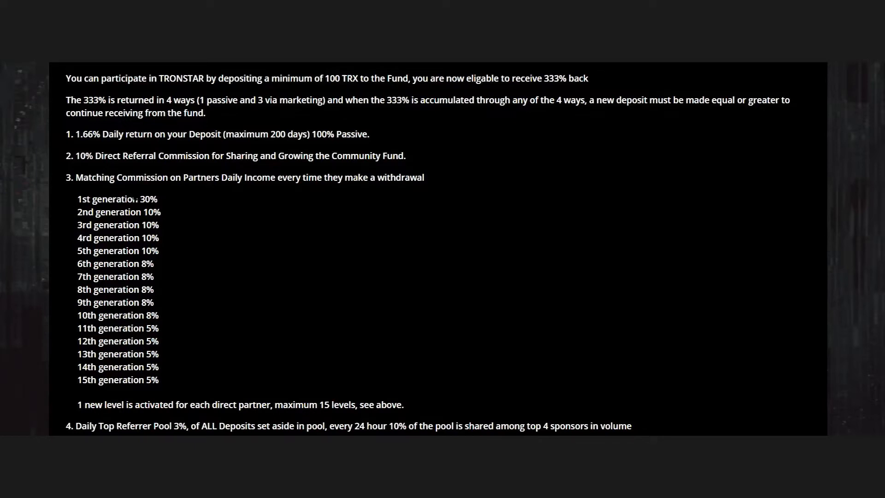
pyautogui.moveTo(137, 204)
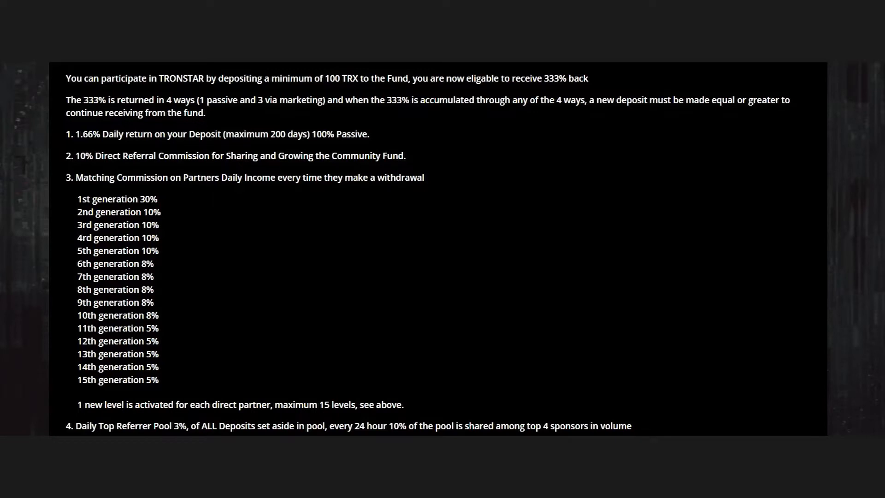
pyautogui.moveTo(111, 208)
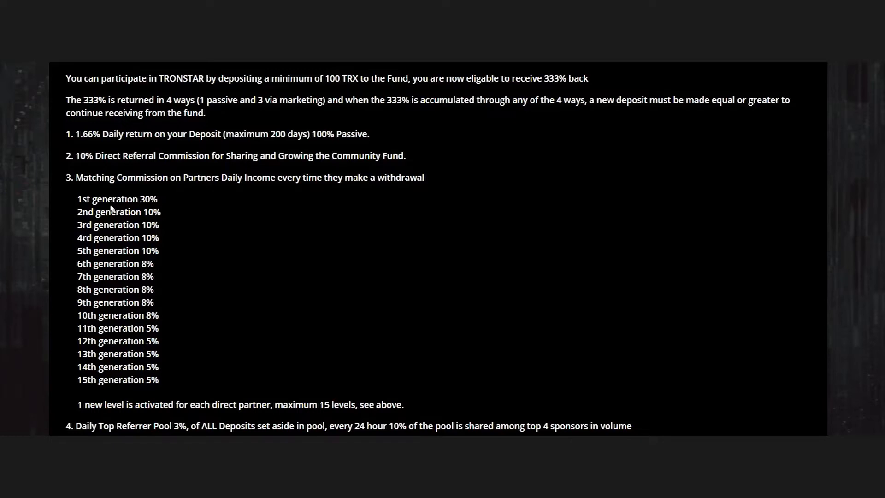
pyautogui.moveTo(221, 191)
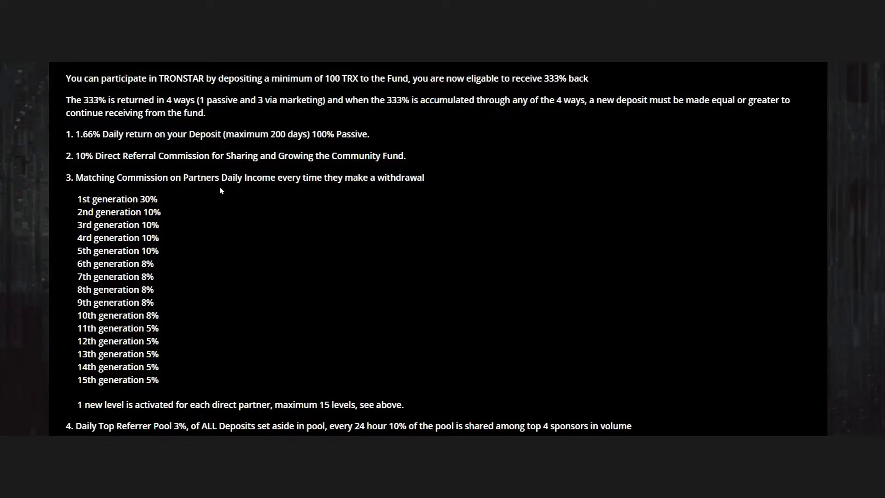
pyautogui.moveTo(226, 190)
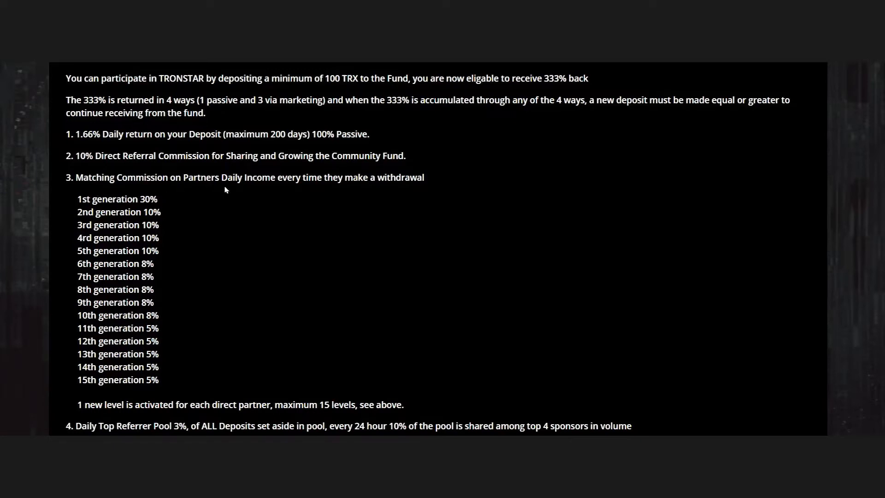
pyautogui.moveTo(249, 185)
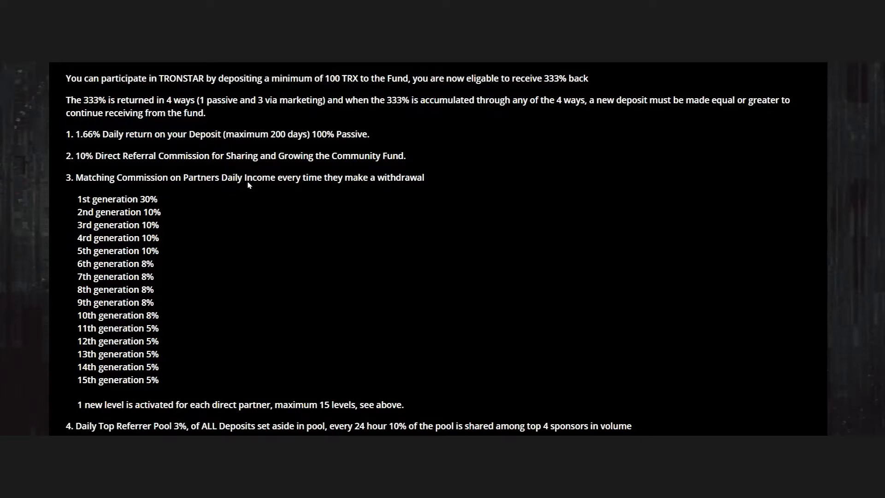
pyautogui.moveTo(152, 208)
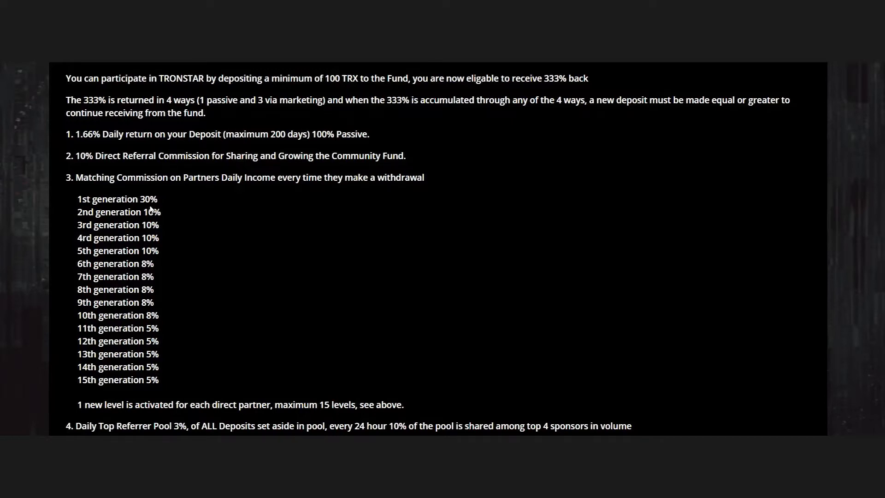
pyautogui.moveTo(158, 225)
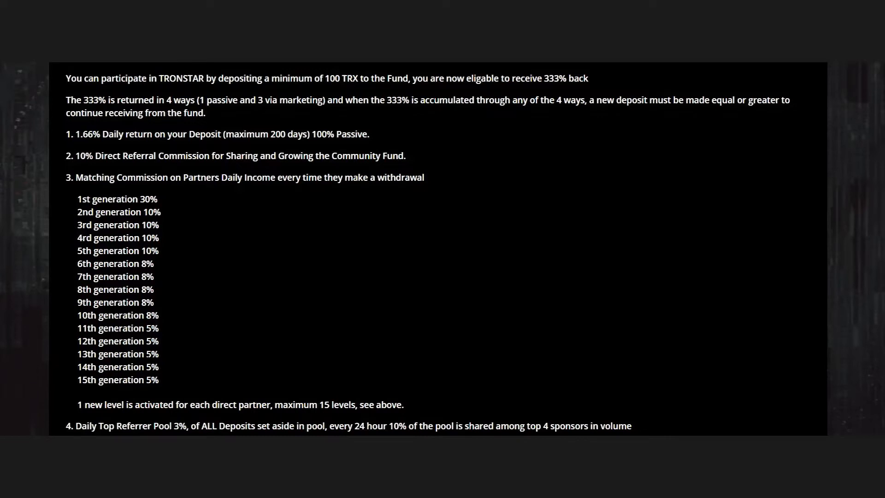
pyautogui.moveTo(166, 389)
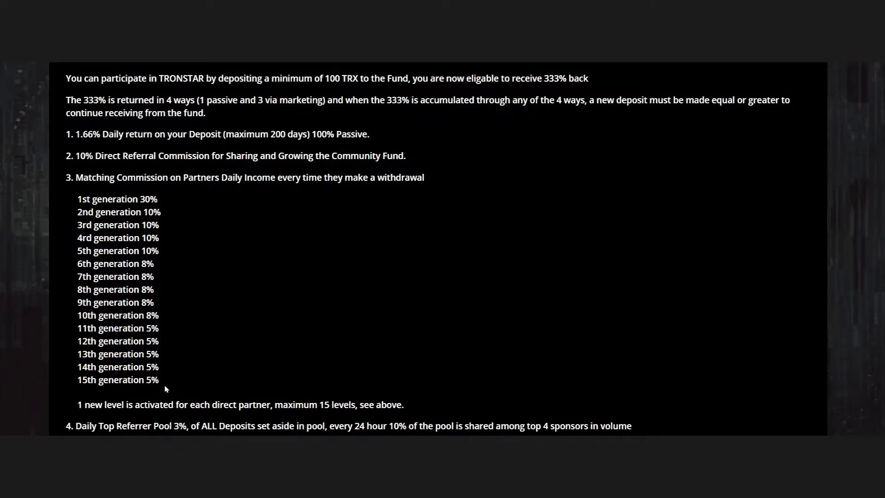
pyautogui.moveTo(197, 356)
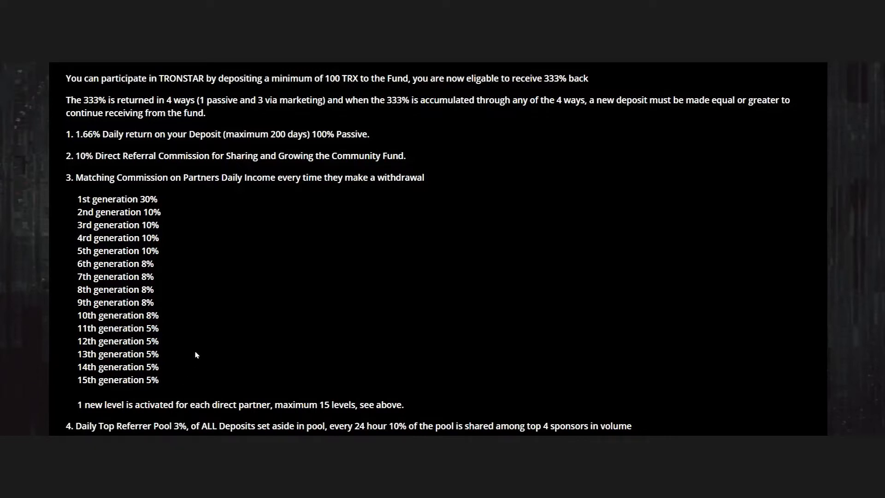
pyautogui.moveTo(154, 441)
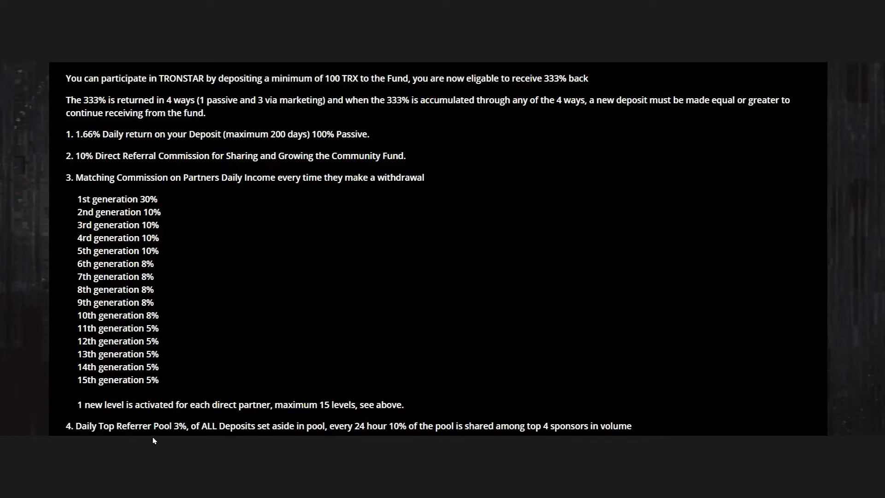
pyautogui.moveTo(168, 438)
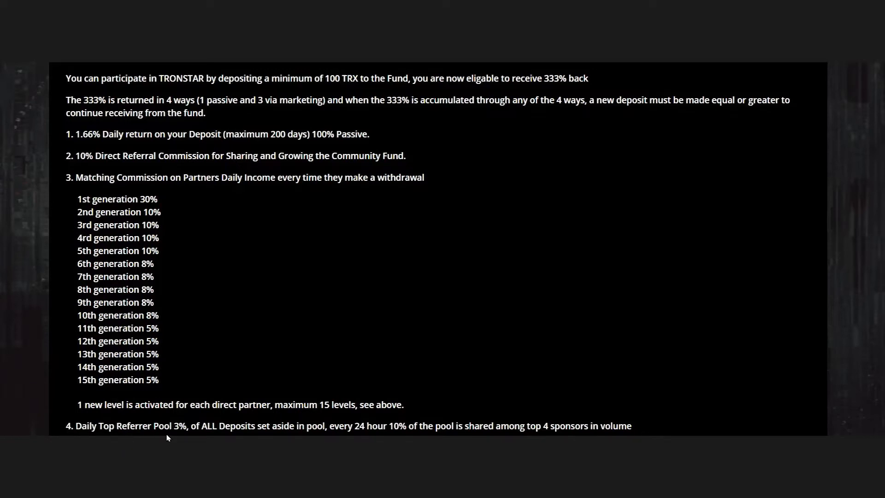
pyautogui.moveTo(287, 439)
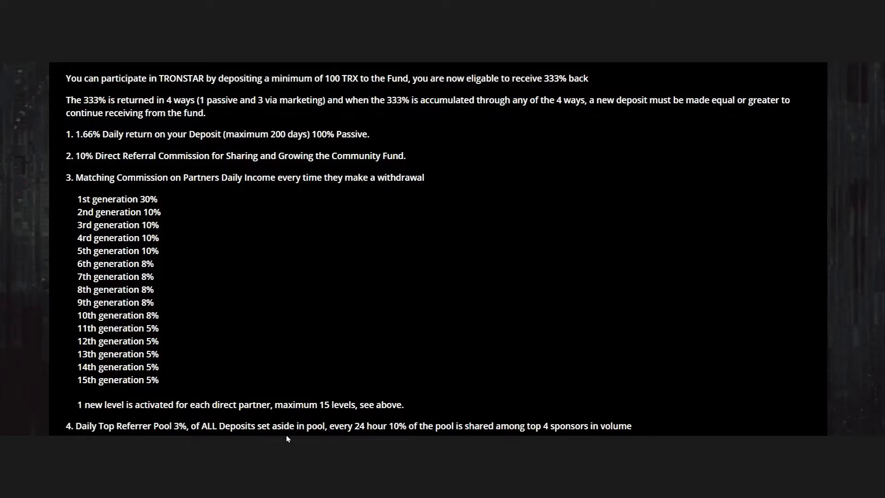
pyautogui.moveTo(371, 436)
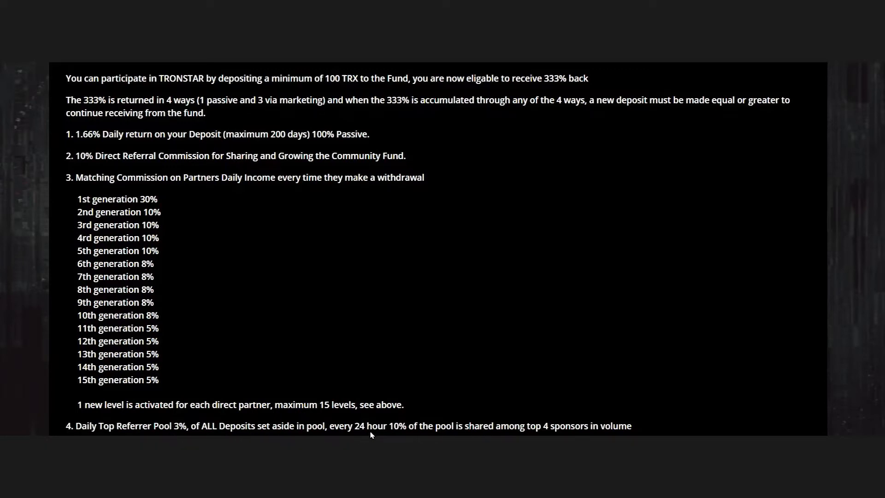
pyautogui.moveTo(465, 438)
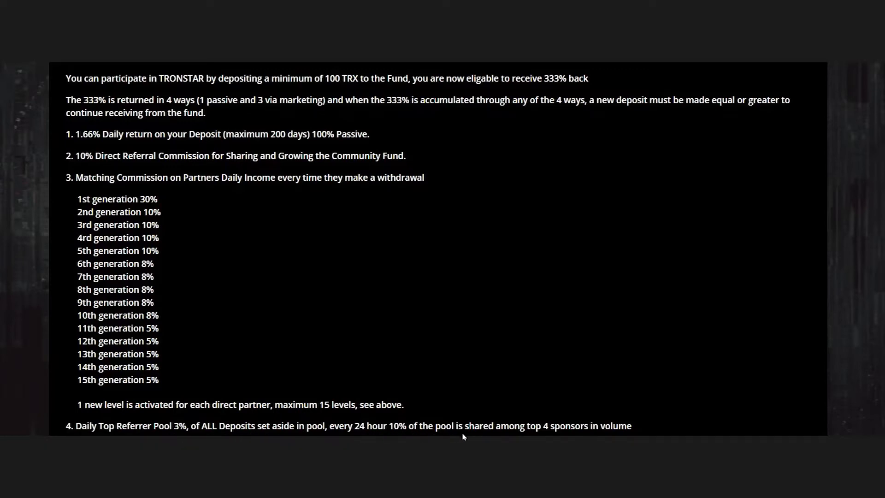
pyautogui.moveTo(557, 436)
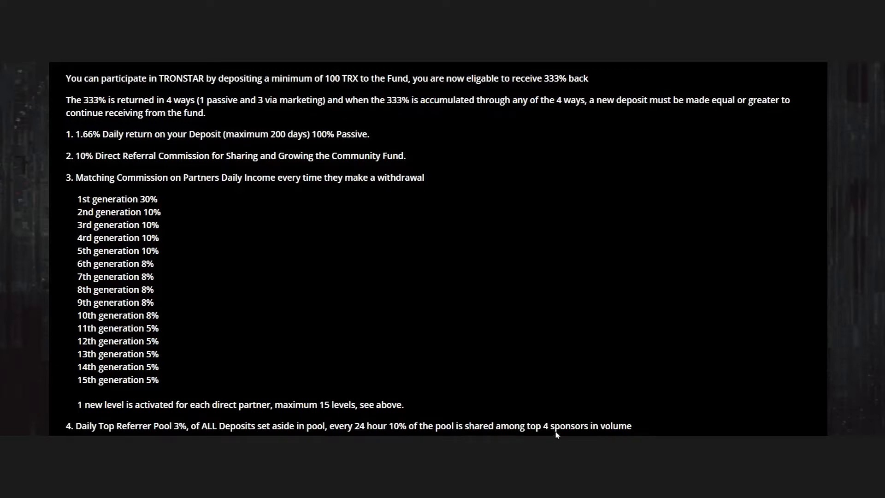
pyautogui.moveTo(594, 428)
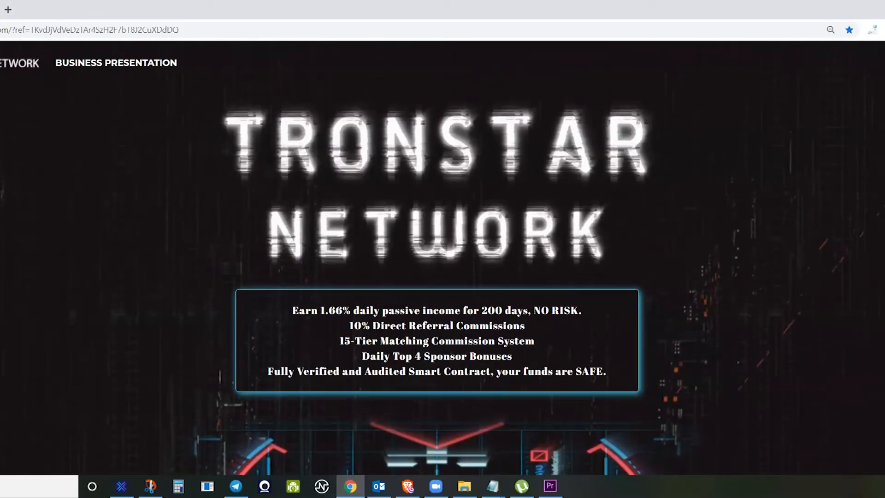
pyautogui.moveTo(244, 199)
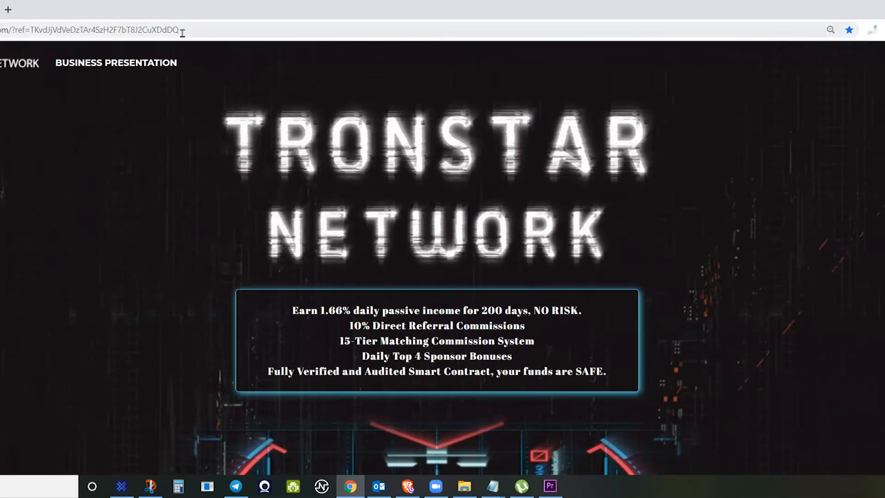
pyautogui.click(92, 31)
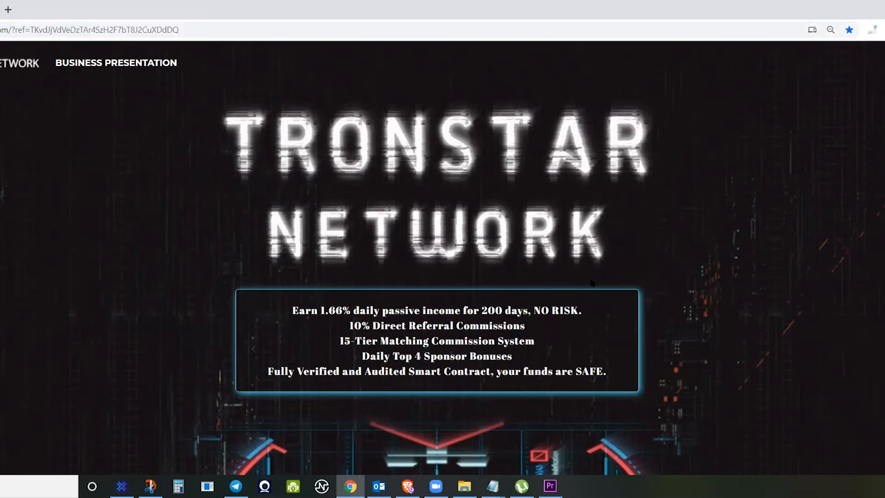
pyautogui.moveTo(541, 239)
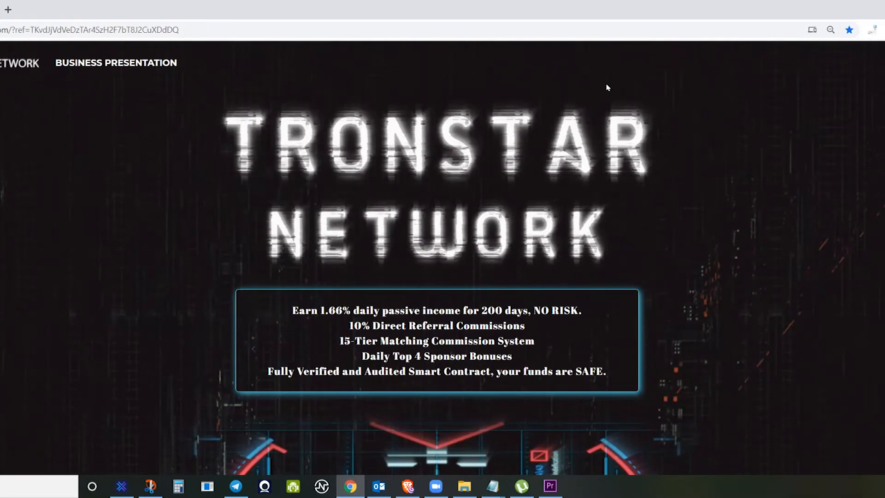
# - Scroll past Join Now, the all-0 TRX Personal Statistic and Contact Us, back to Smart Contract Info
pyautogui.scroll(-3)
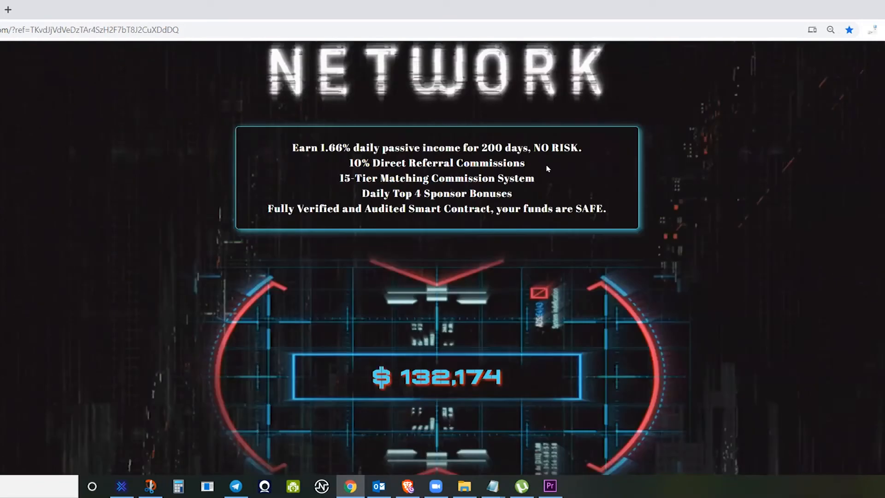
pyautogui.scroll(-3)
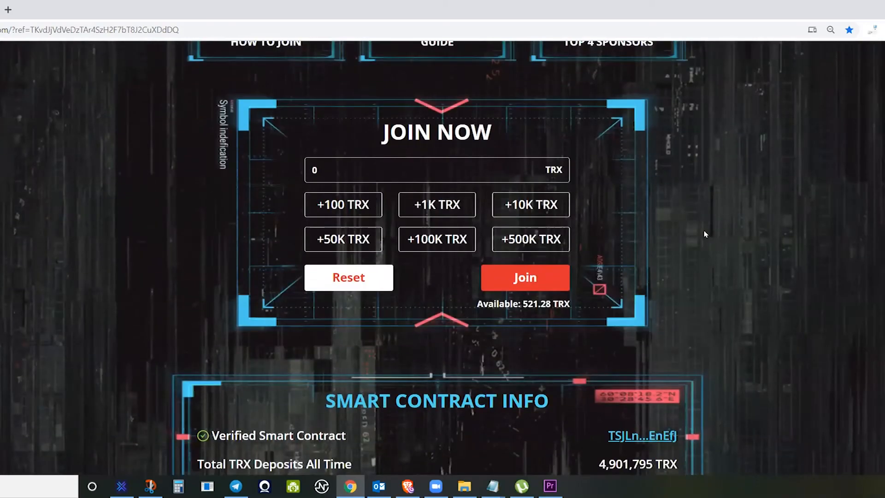
pyautogui.scroll(-3)
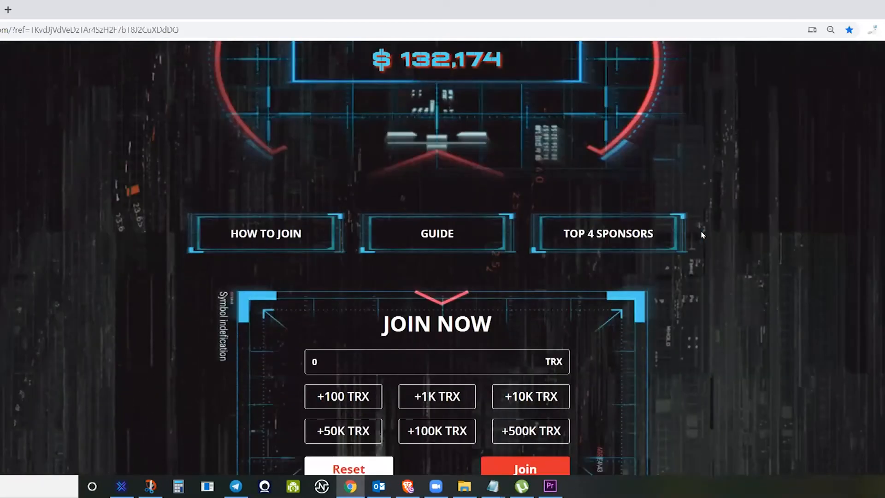
pyautogui.scroll(-3)
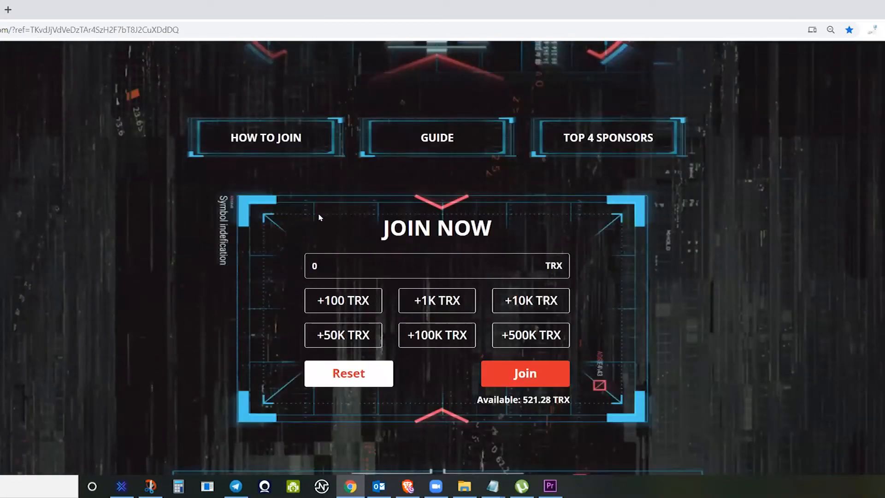
pyautogui.moveTo(673, 271)
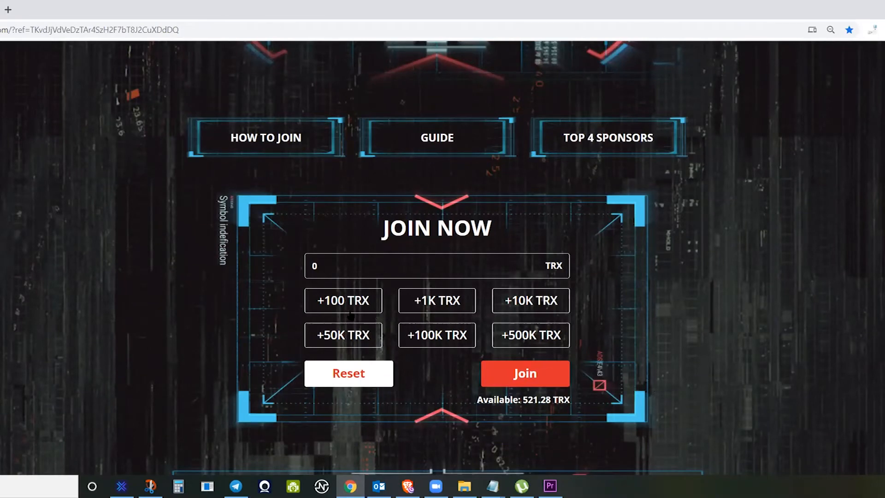
pyautogui.moveTo(694, 355)
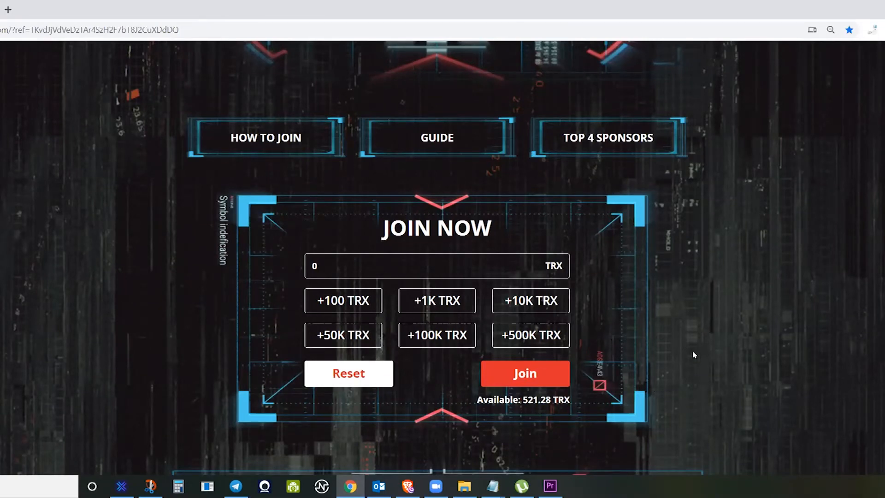
pyautogui.scroll(-3)
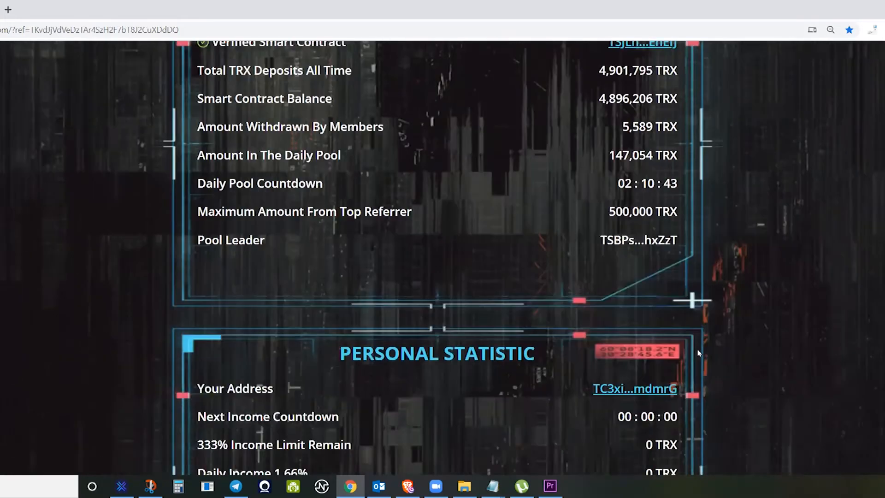
pyautogui.scroll(-3)
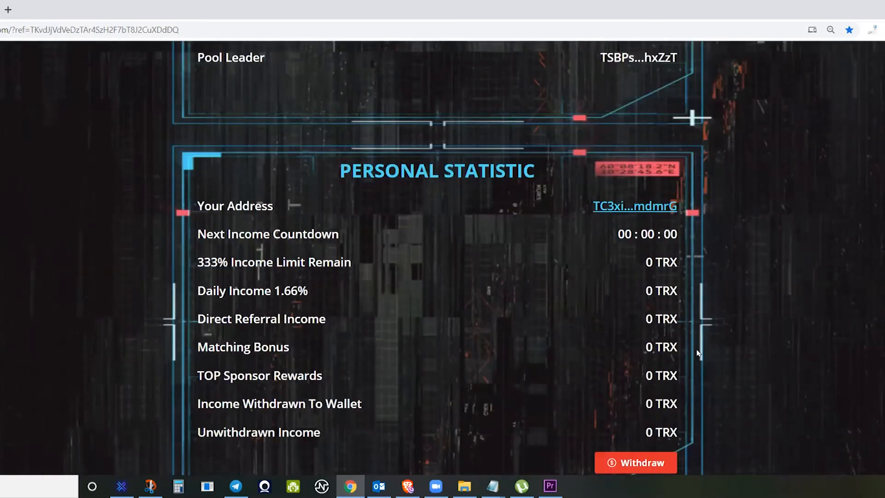
pyautogui.moveTo(130, 321)
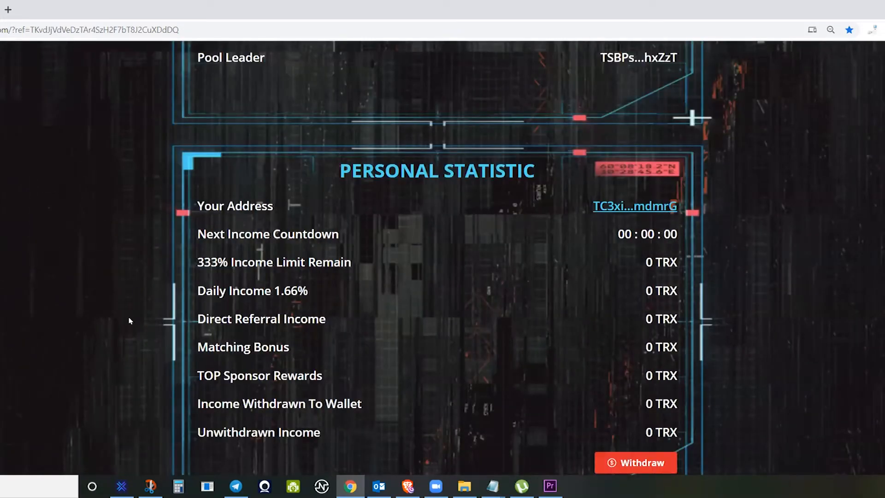
pyautogui.moveTo(693, 269)
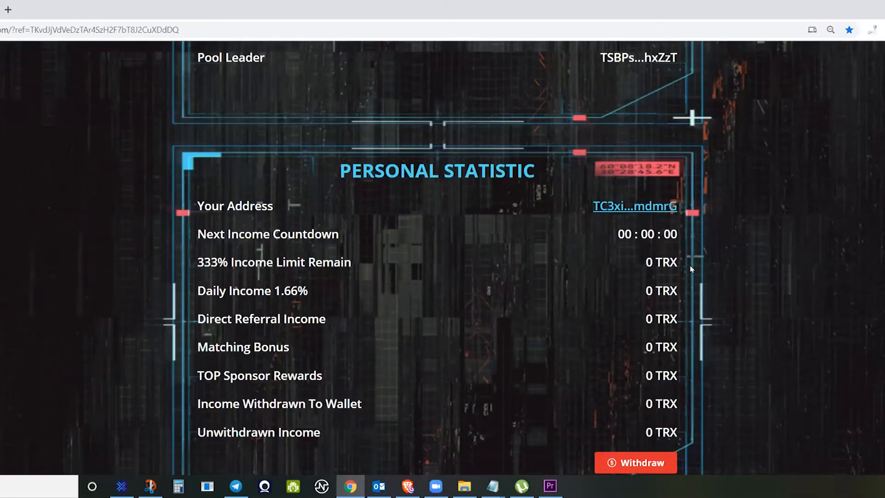
pyautogui.moveTo(233, 224)
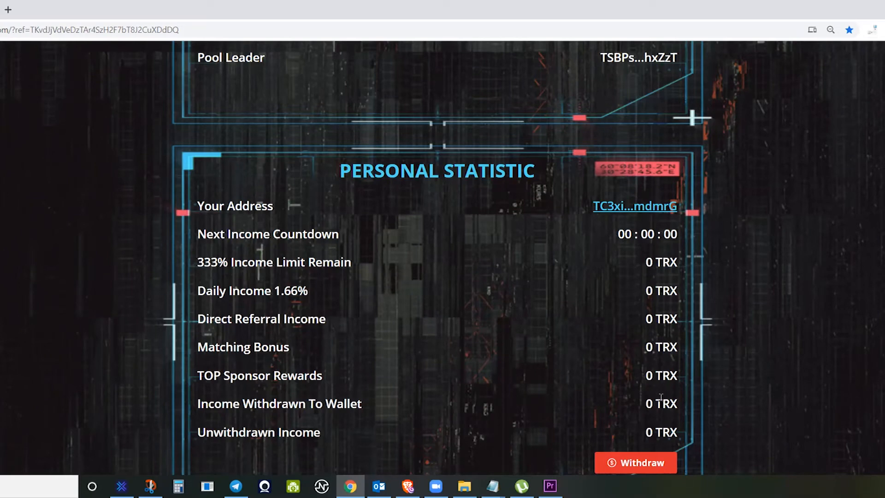
pyautogui.scroll(-3)
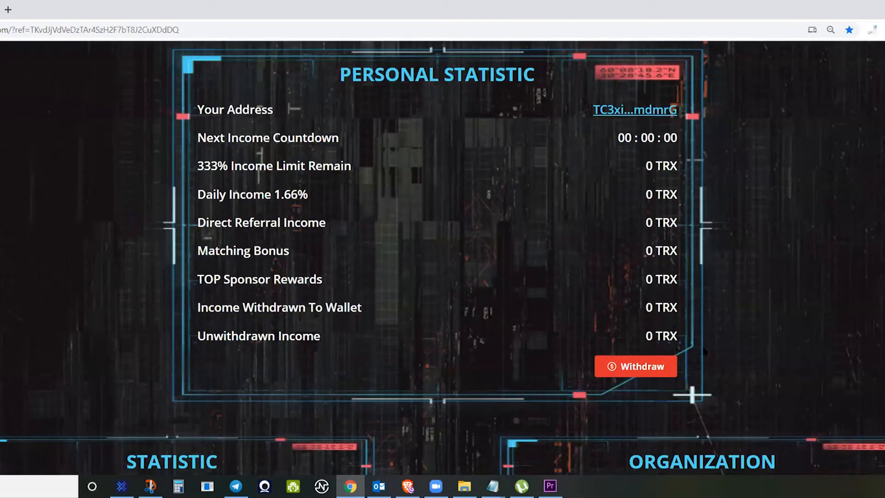
pyautogui.scroll(-3)
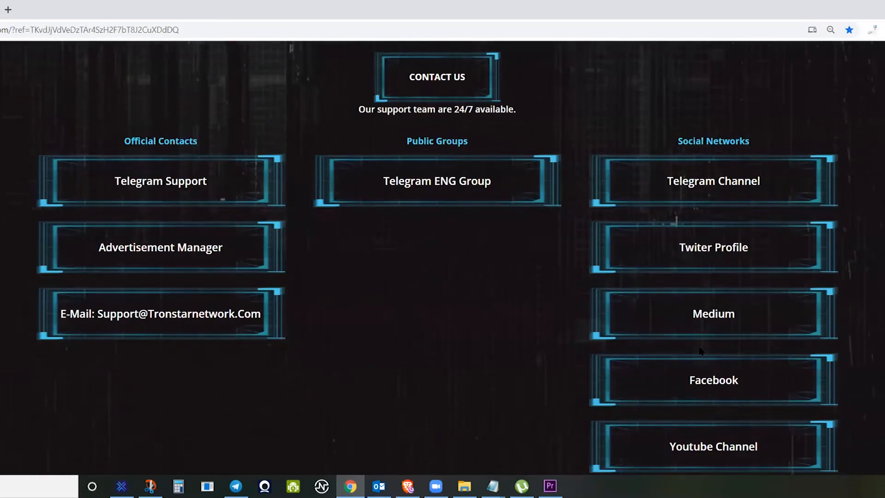
pyautogui.scroll(3)
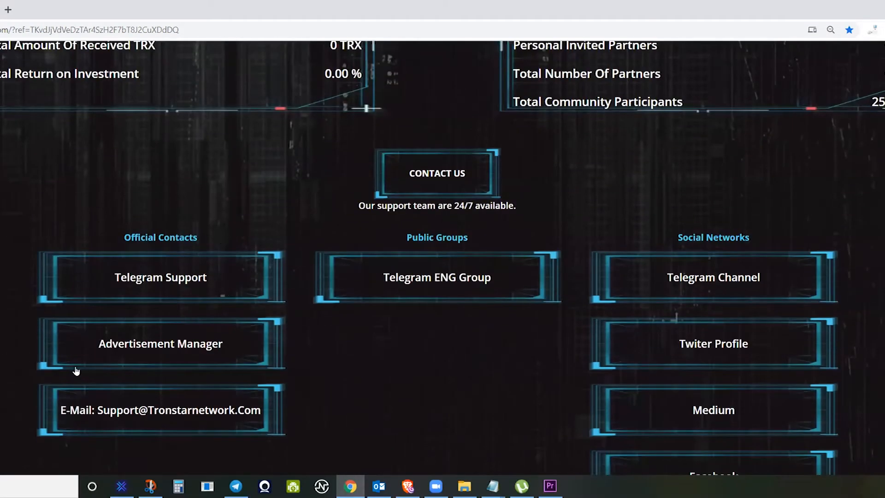
pyautogui.moveTo(533, 350)
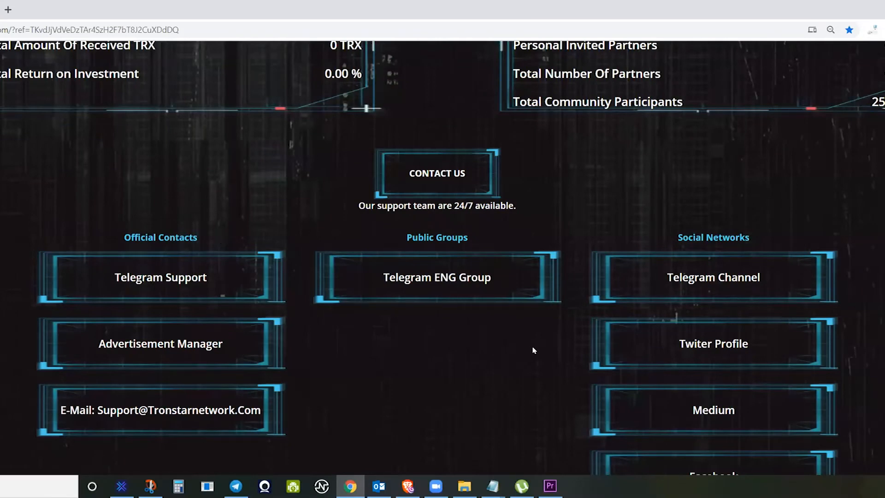
pyautogui.scroll(3)
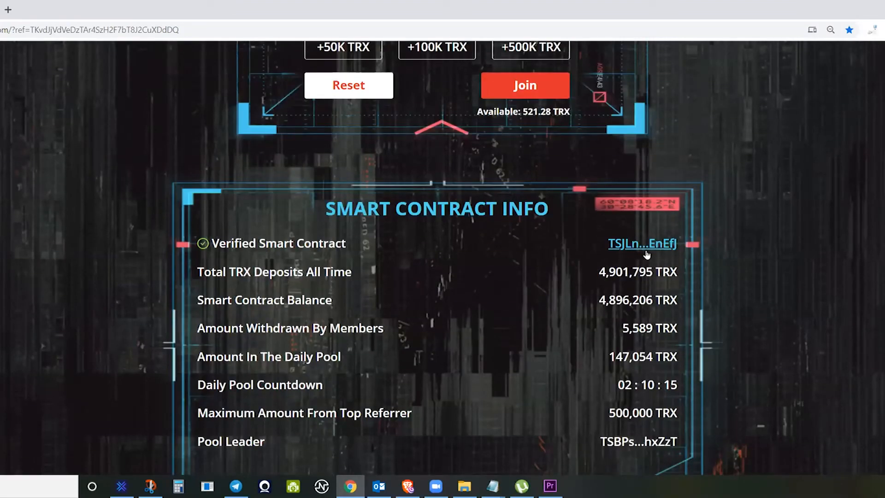
# - Open TronStar's verified contract on TRONSCAN and view its TRX balance chart near 4.9M
pyautogui.click(645, 243)
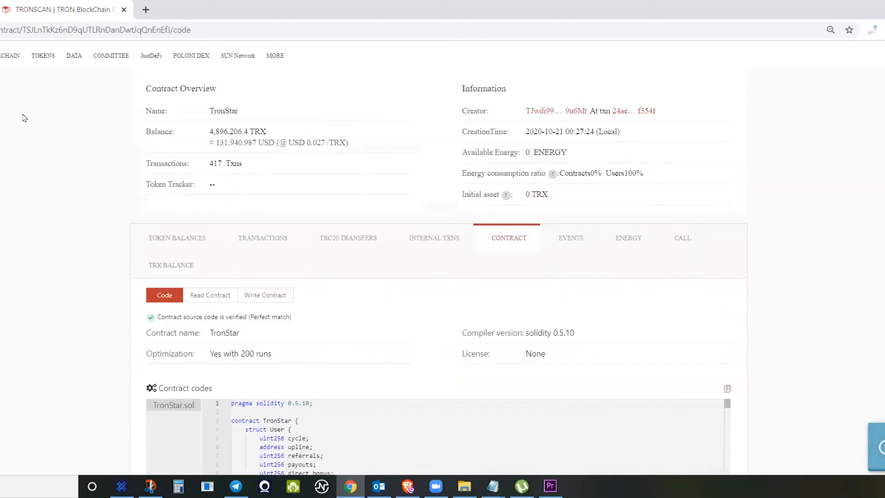
pyautogui.scroll(-3)
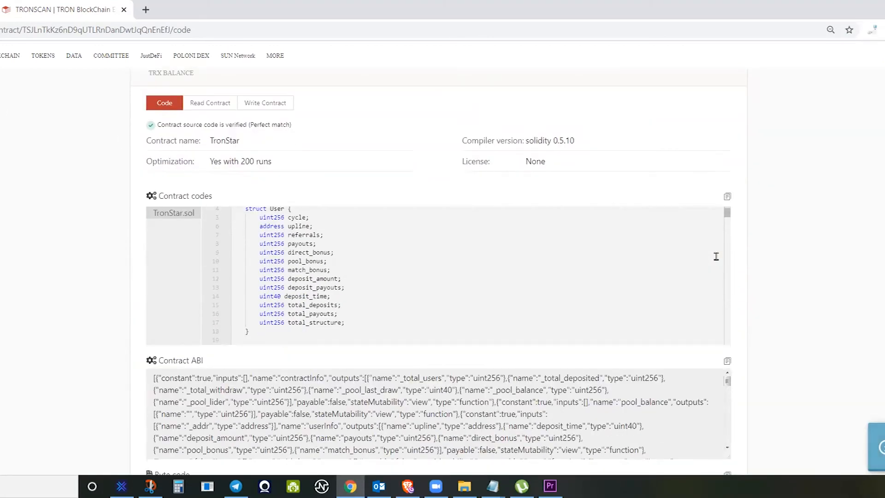
pyautogui.scroll(3)
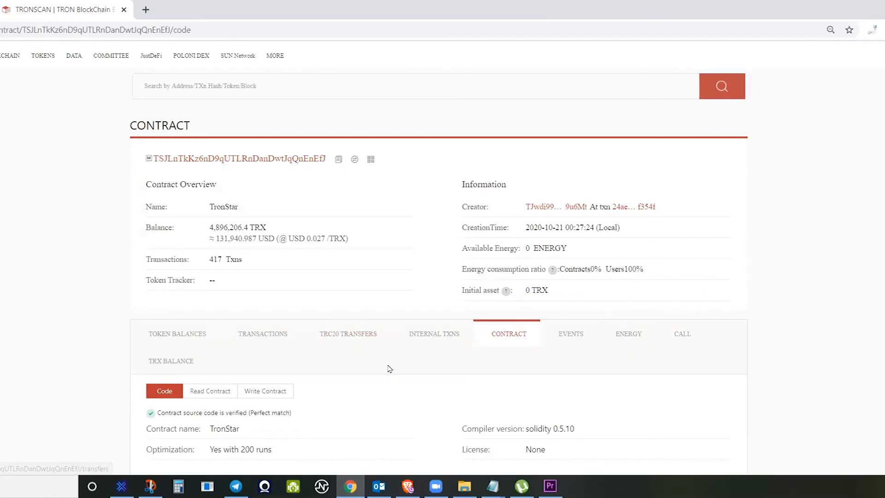
pyautogui.click(170, 361)
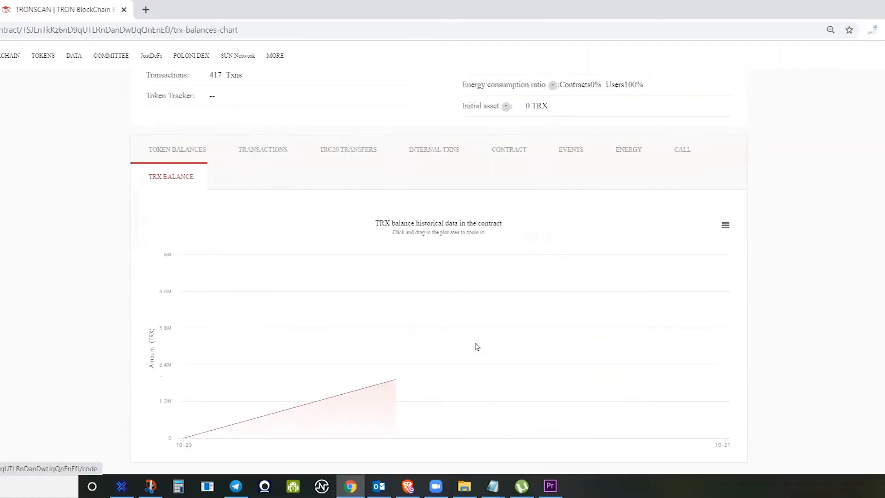
pyautogui.scroll(-3)
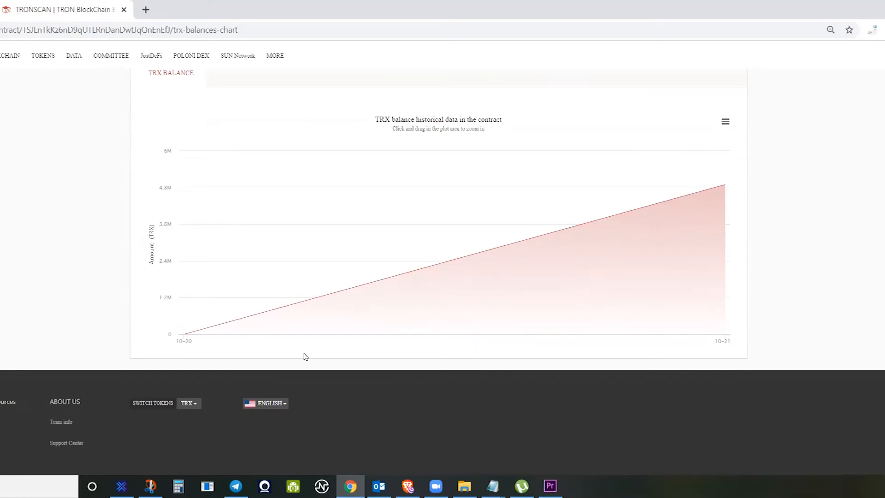
pyautogui.moveTo(184, 334)
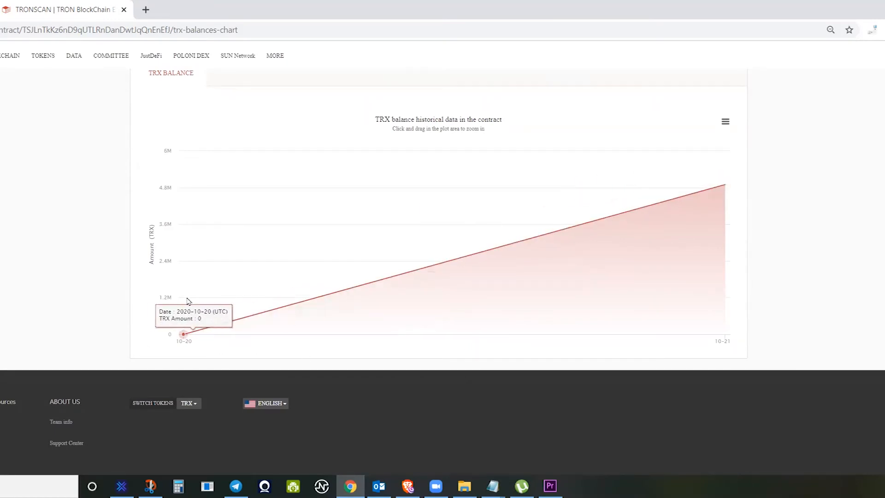
pyautogui.moveTo(737, 202)
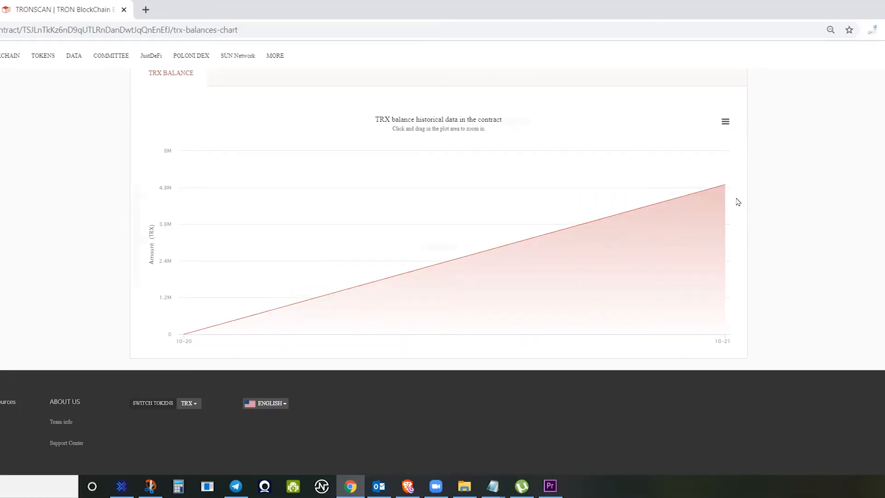
pyautogui.scroll(3)
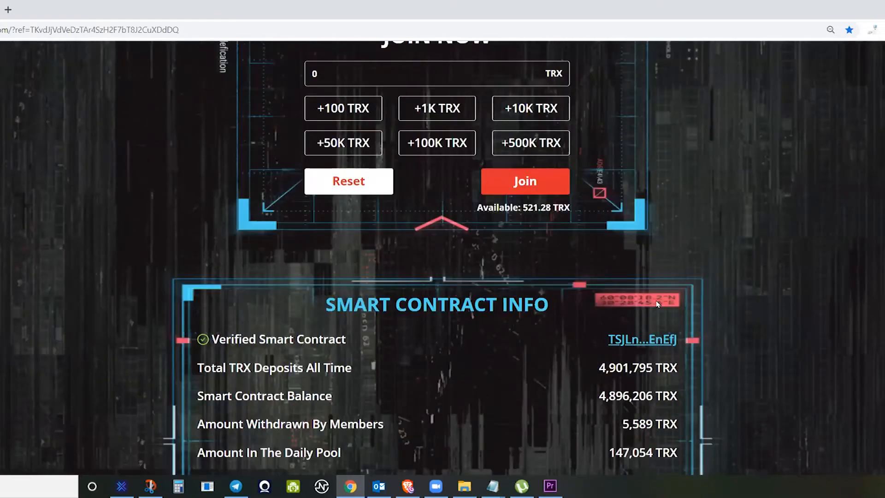
# - Set a 200 TRX deposit in Join Now, submit it and approve the wallet signature
pyautogui.scroll(3)
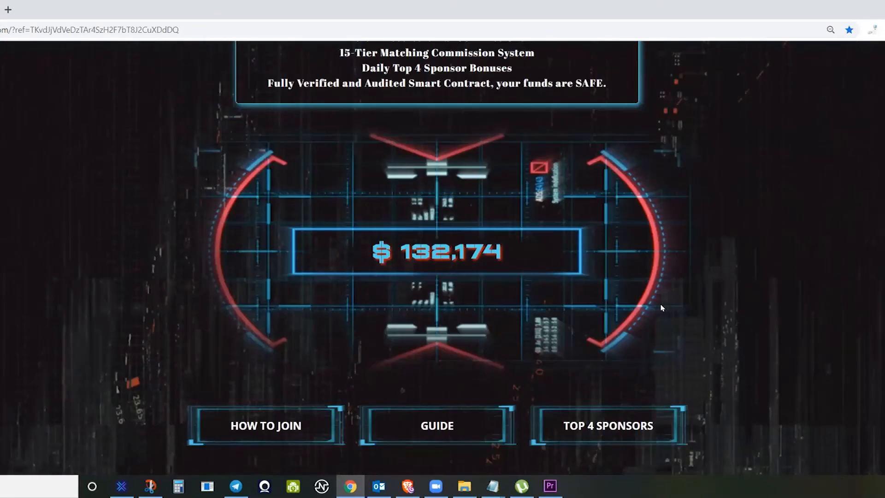
pyautogui.scroll(-3)
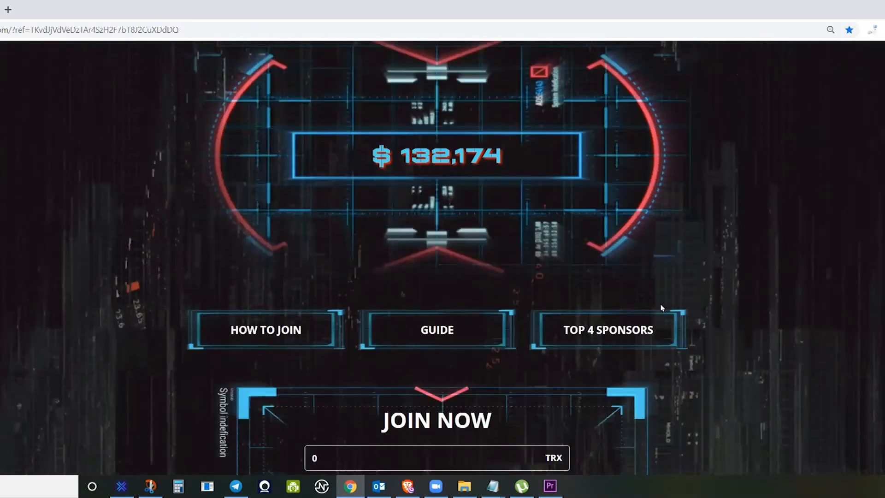
pyautogui.moveTo(708, 331)
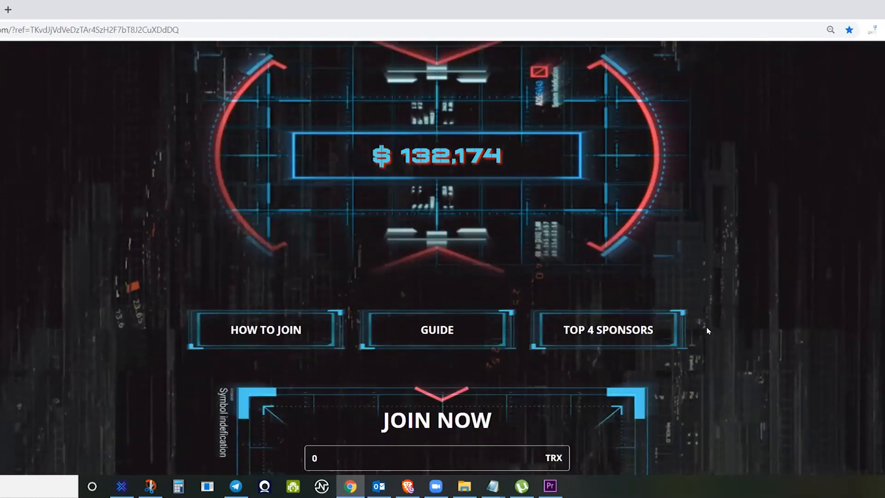
pyautogui.scroll(-3)
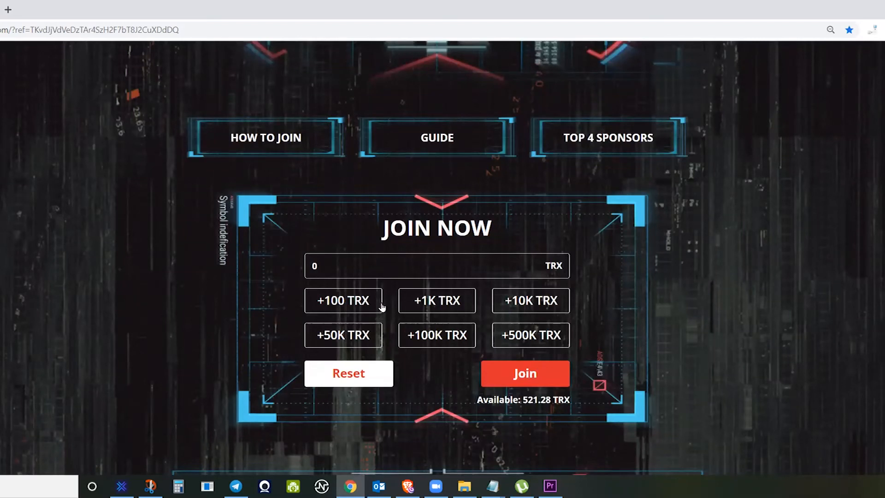
pyautogui.click(343, 300)
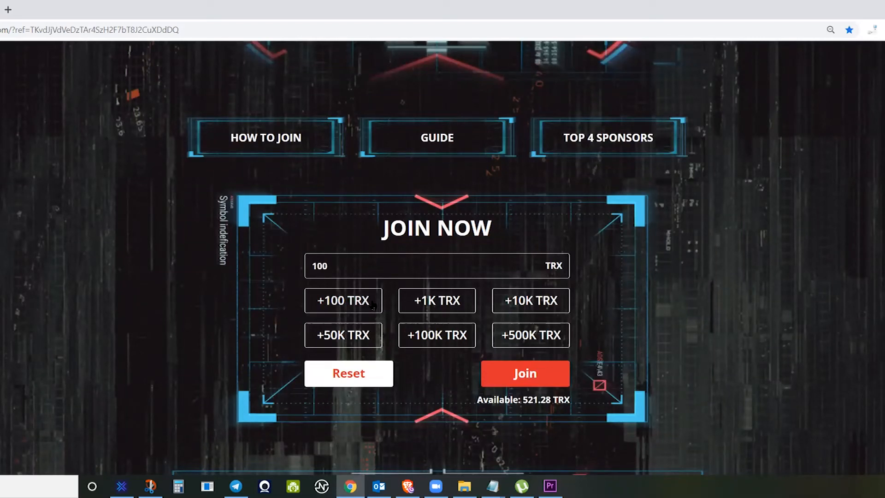
pyautogui.click(343, 301)
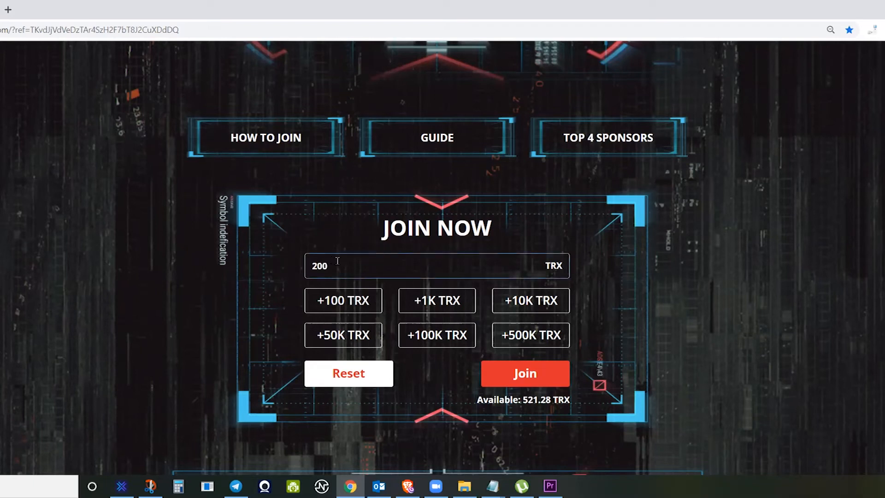
pyautogui.moveTo(436, 304)
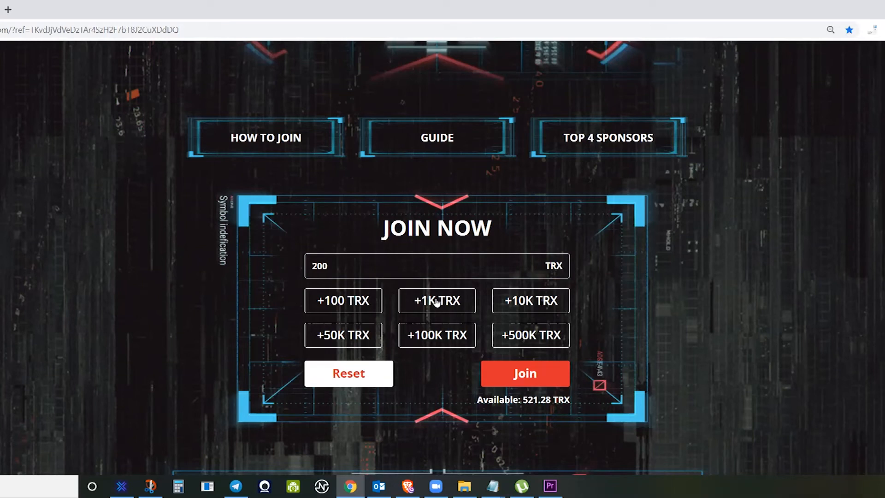
pyautogui.moveTo(535, 301)
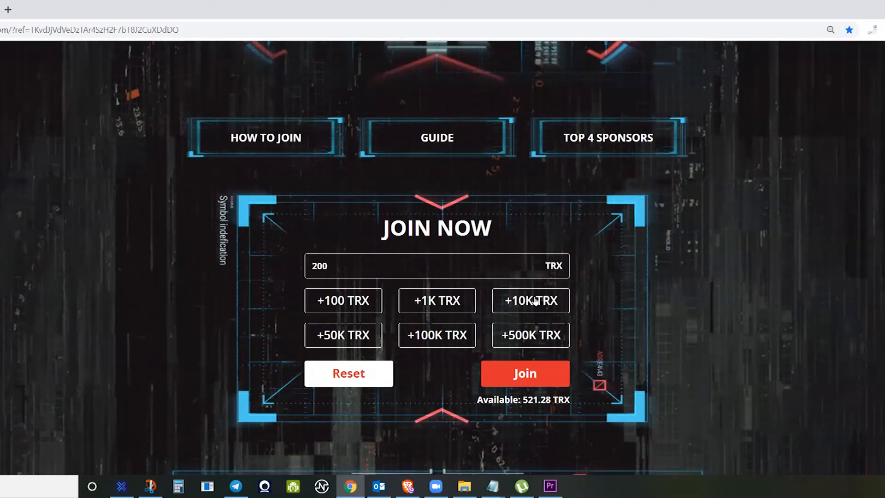
pyautogui.moveTo(539, 301)
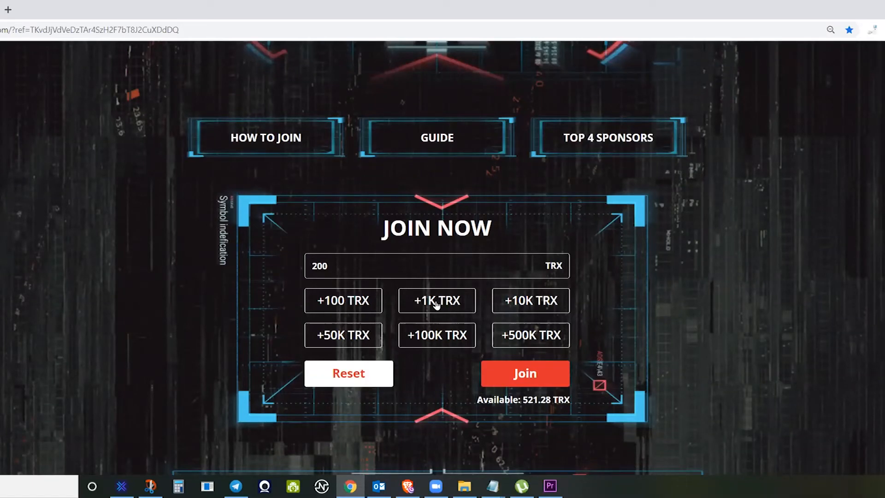
pyautogui.moveTo(378, 258)
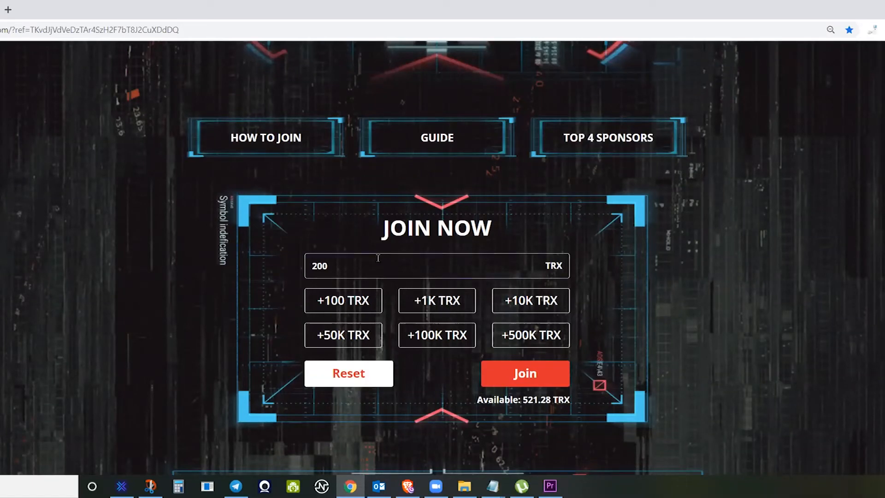
pyautogui.moveTo(519, 383)
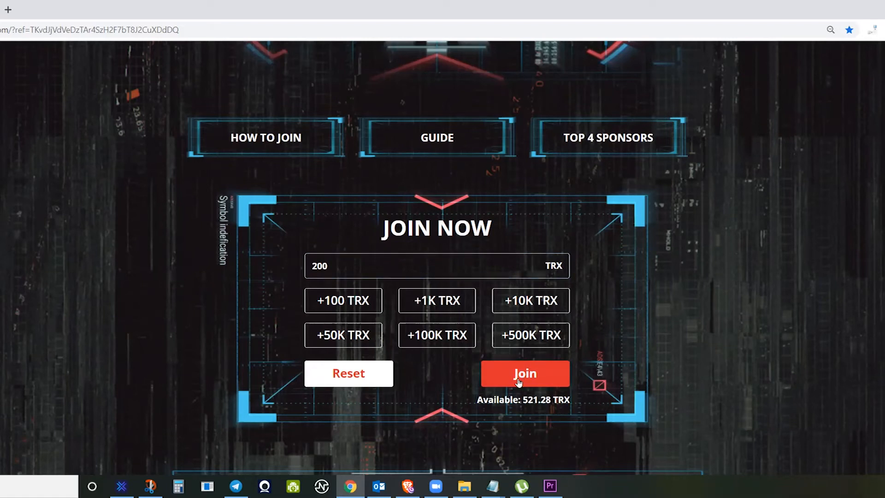
pyautogui.click(526, 374)
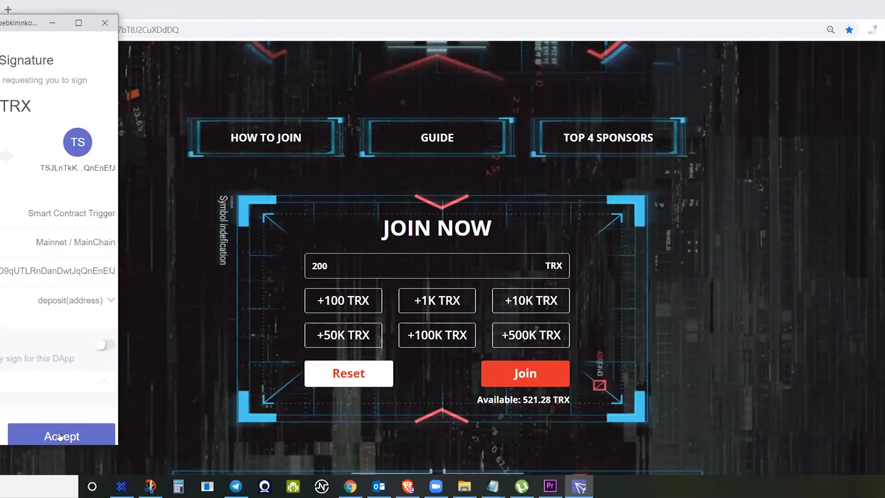
pyautogui.click(60, 436)
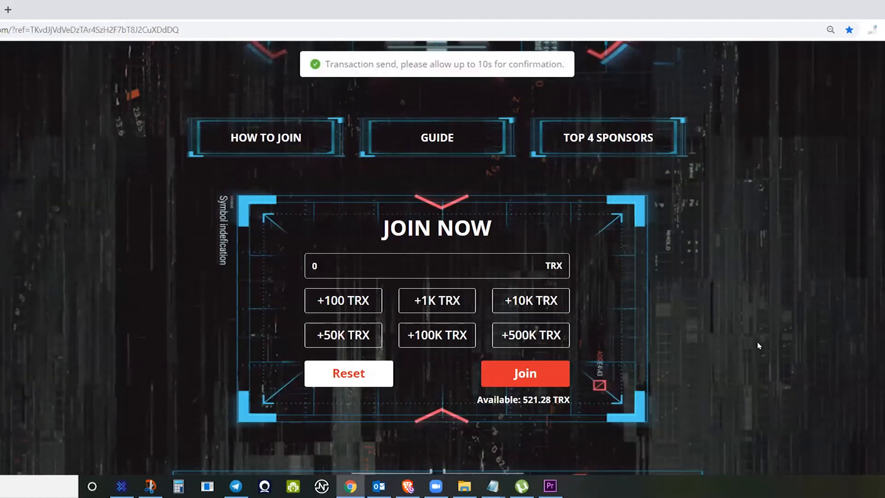
pyautogui.scroll(-3)
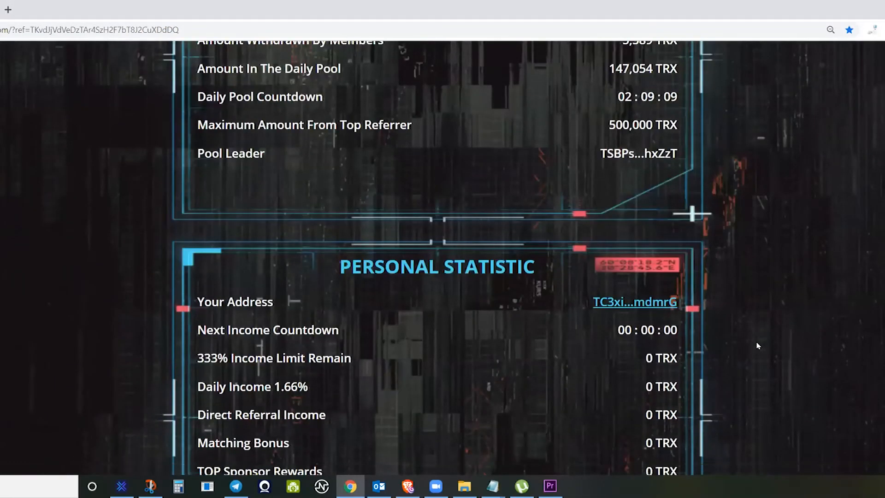
pyautogui.scroll(-3)
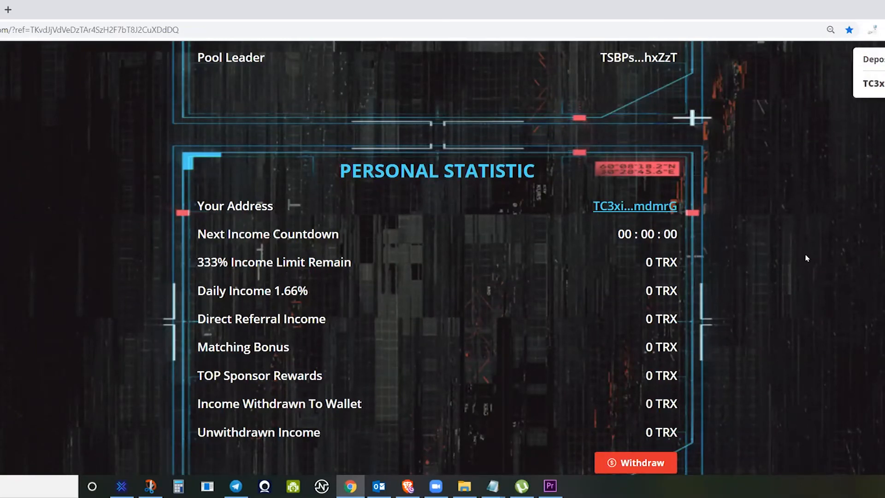
pyautogui.scroll(-3)
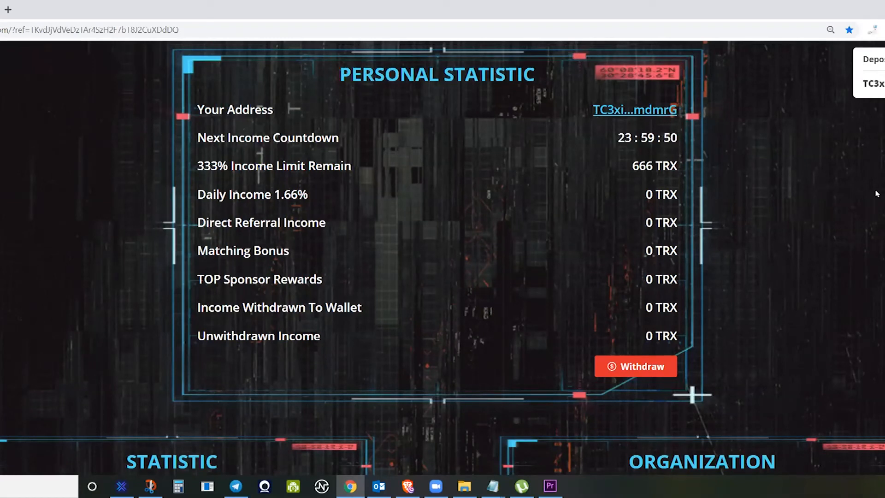
pyautogui.moveTo(819, 211)
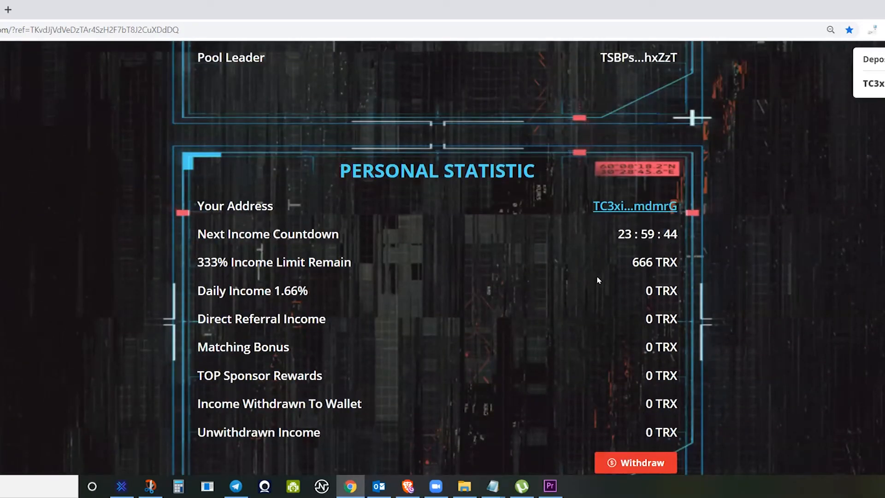
pyautogui.scroll(-3)
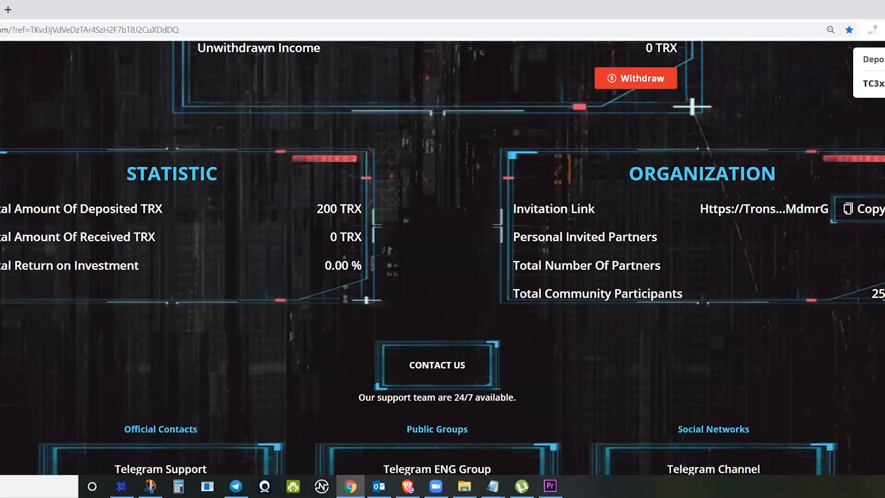
pyautogui.moveTo(391, 197)
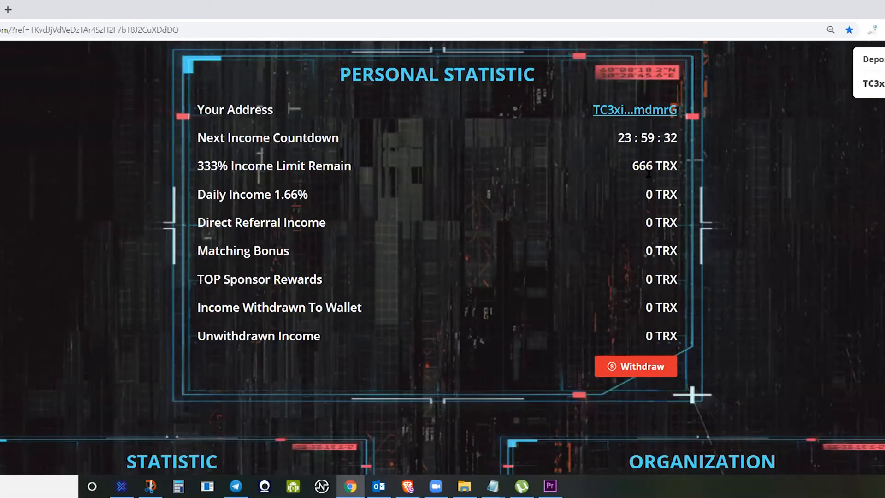
pyautogui.moveTo(684, 187)
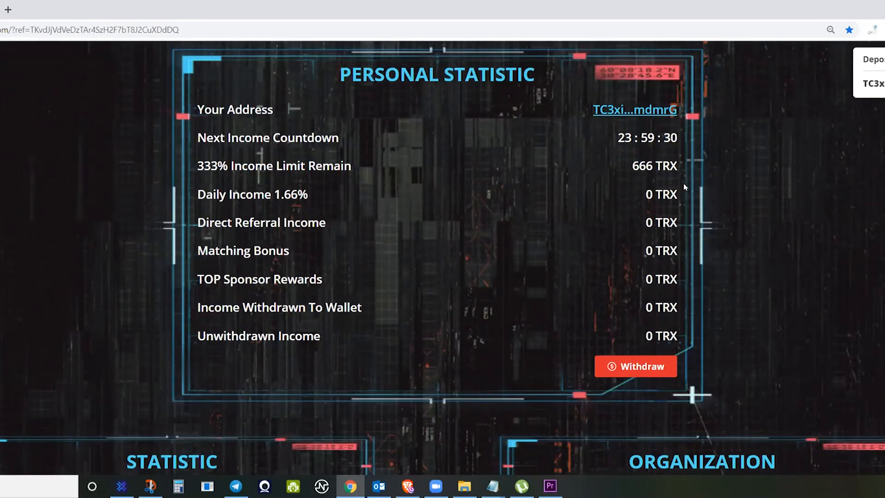
pyautogui.scroll(-3)
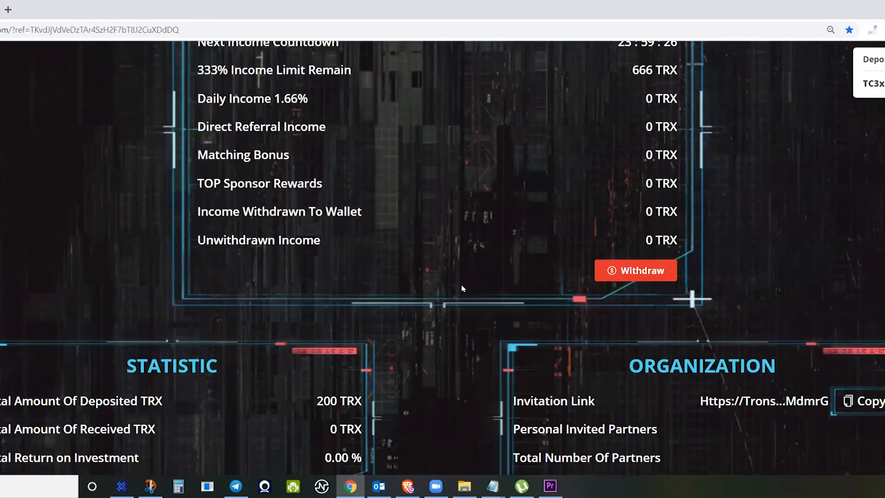
pyautogui.scroll(-3)
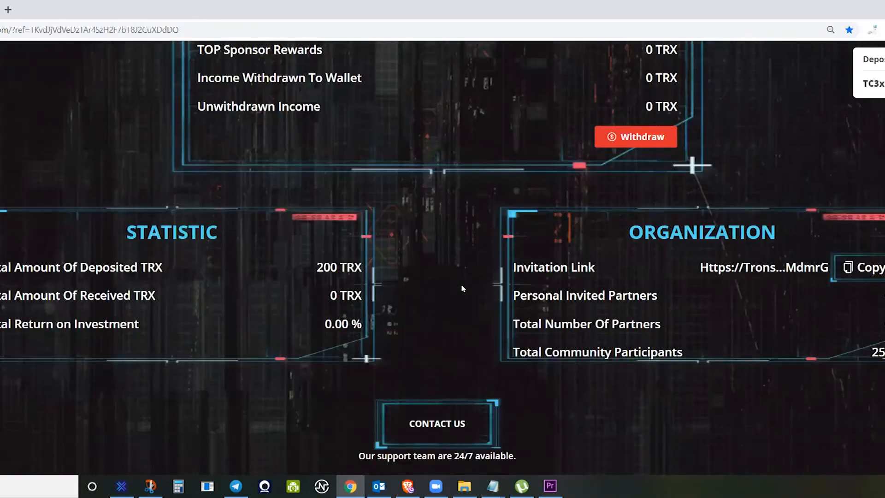
pyautogui.scroll(3)
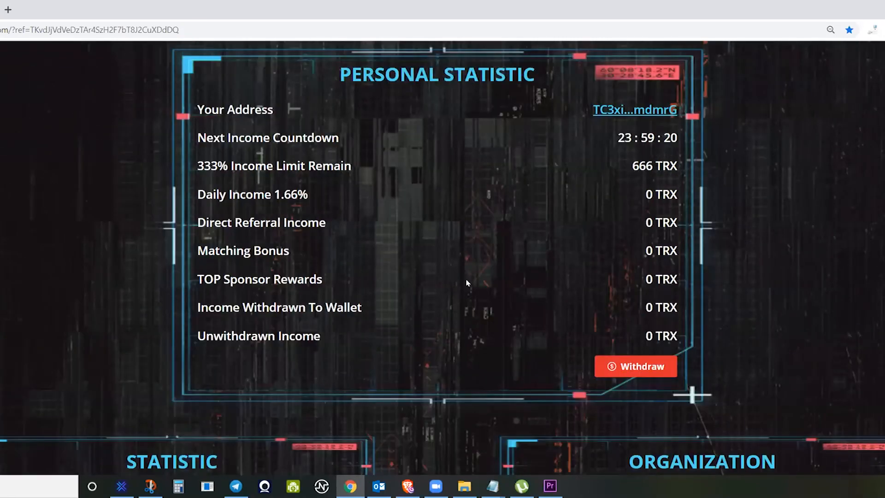
pyautogui.moveTo(541, 294)
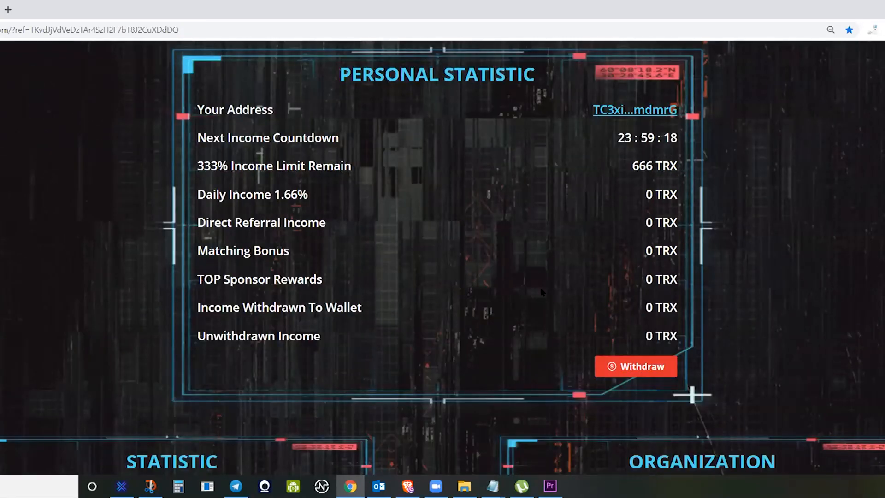
pyautogui.moveTo(440, 218)
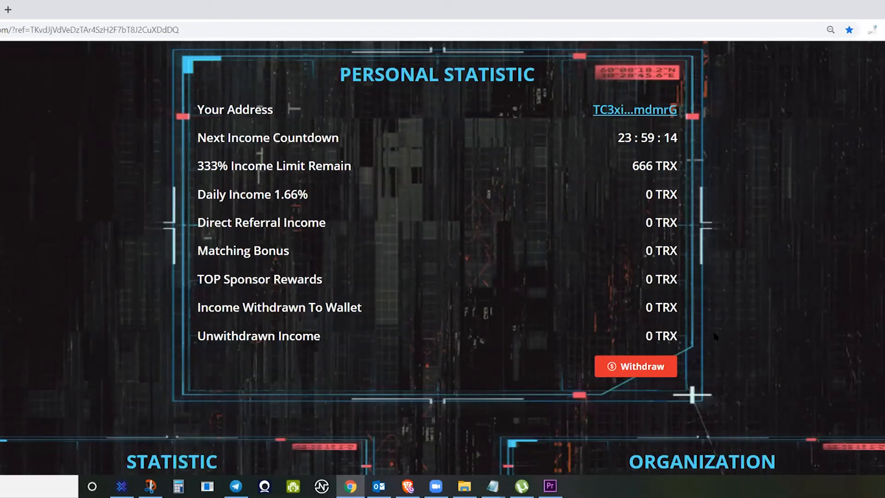
pyautogui.moveTo(596, 381)
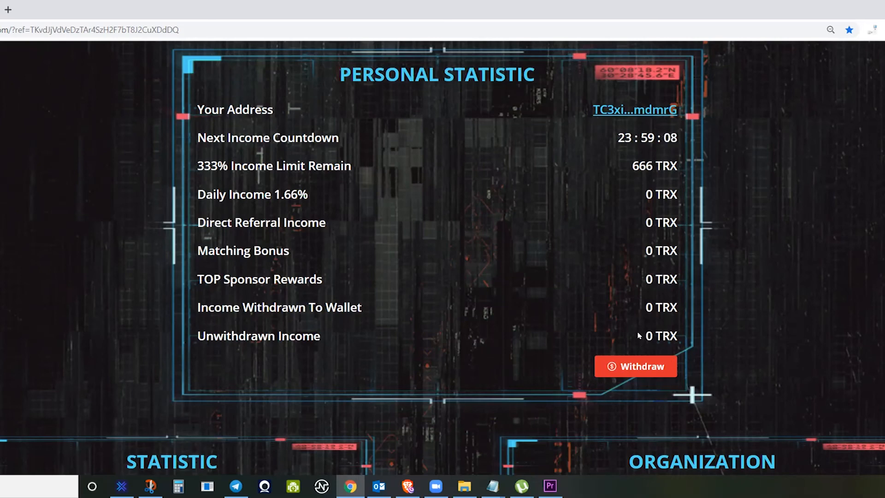
pyautogui.scroll(-3)
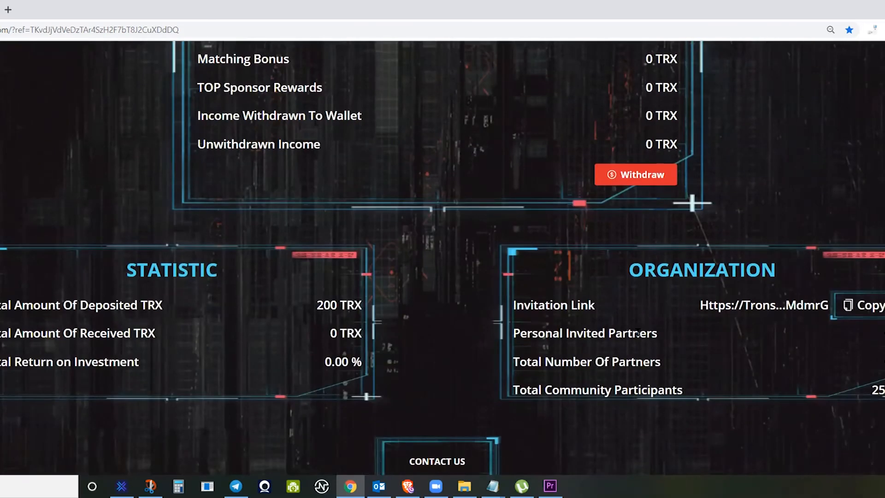
pyautogui.scroll(3)
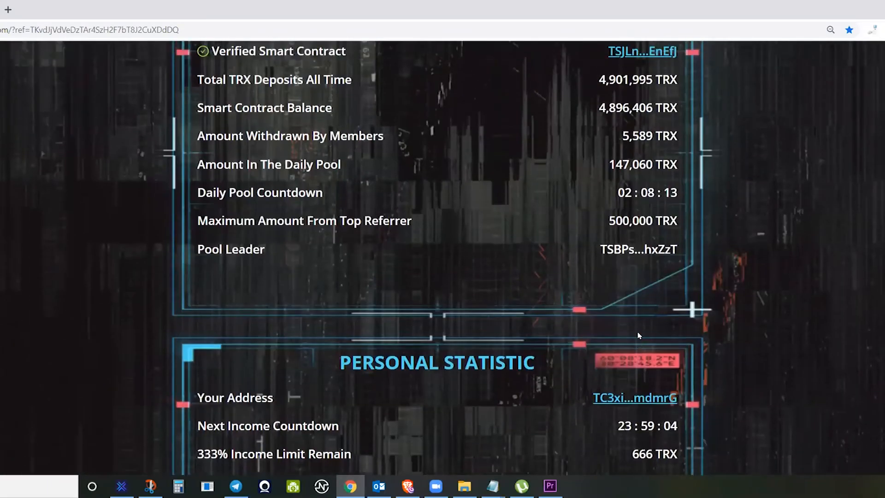
# - Return to Smart Contract Info and open the verified TronStar contract on TRONSCAN
pyautogui.scroll(3)
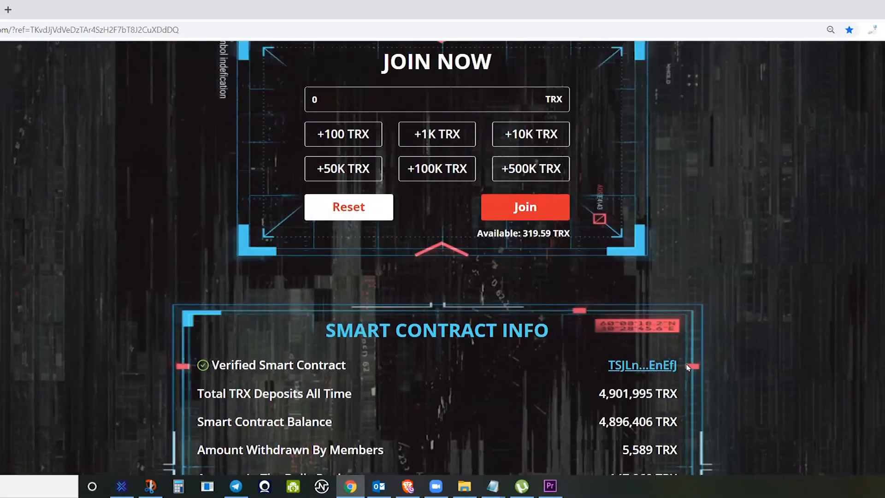
pyautogui.scroll(3)
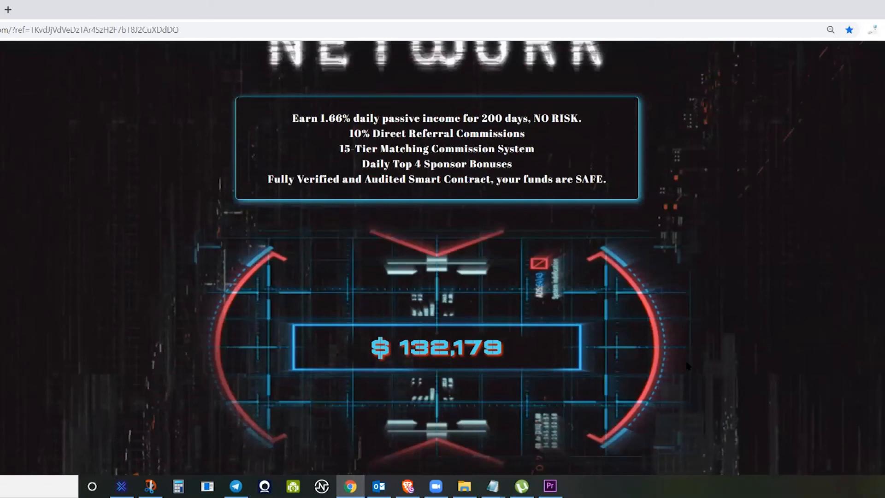
pyautogui.moveTo(548, 374)
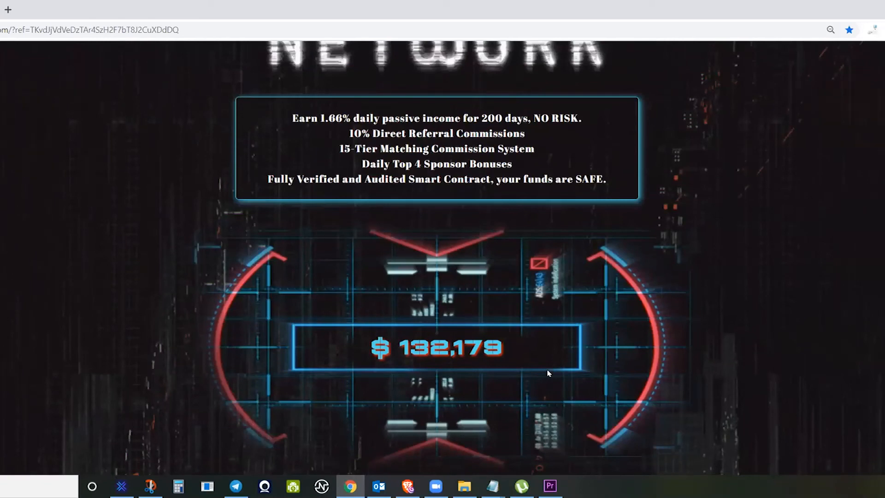
pyautogui.moveTo(368, 401)
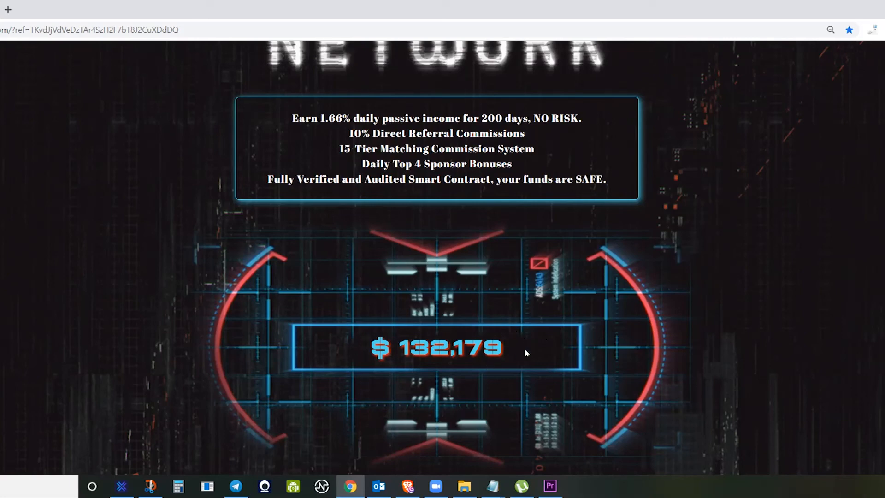
pyautogui.moveTo(588, 362)
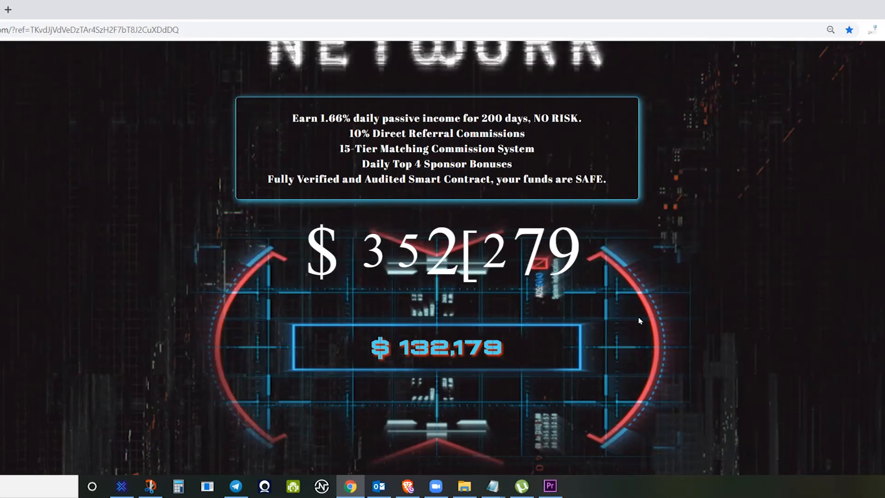
pyautogui.scroll(-3)
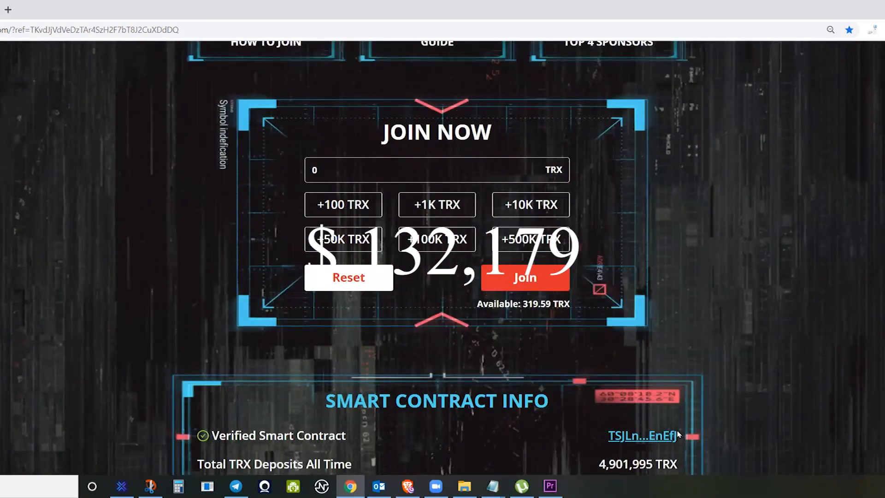
pyautogui.click(643, 436)
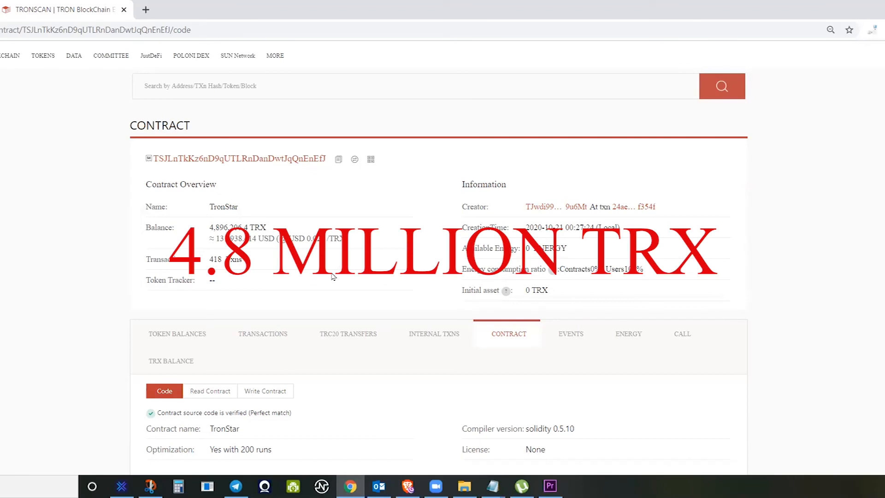
pyautogui.moveTo(272, 251)
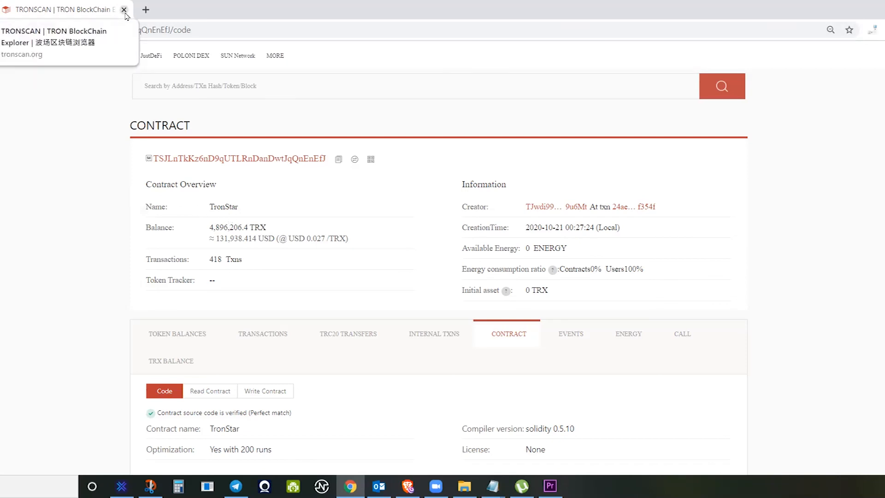
pyautogui.moveTo(102, 15)
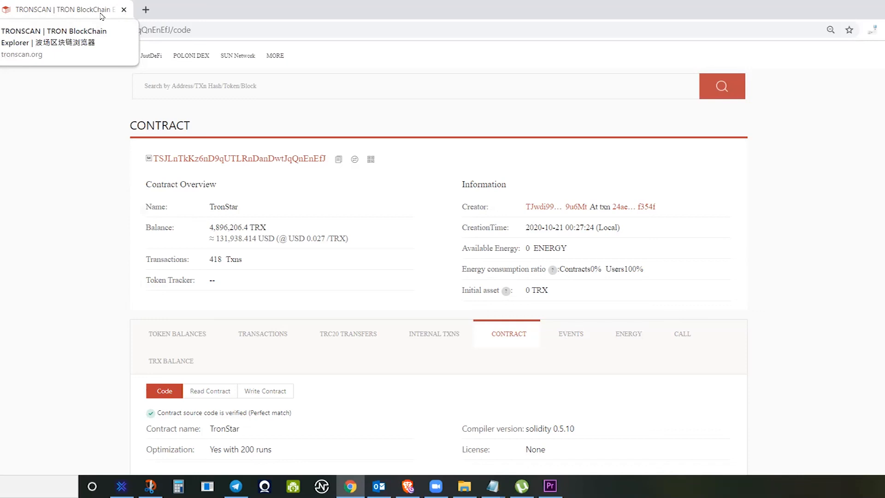
pyautogui.moveTo(123, 10)
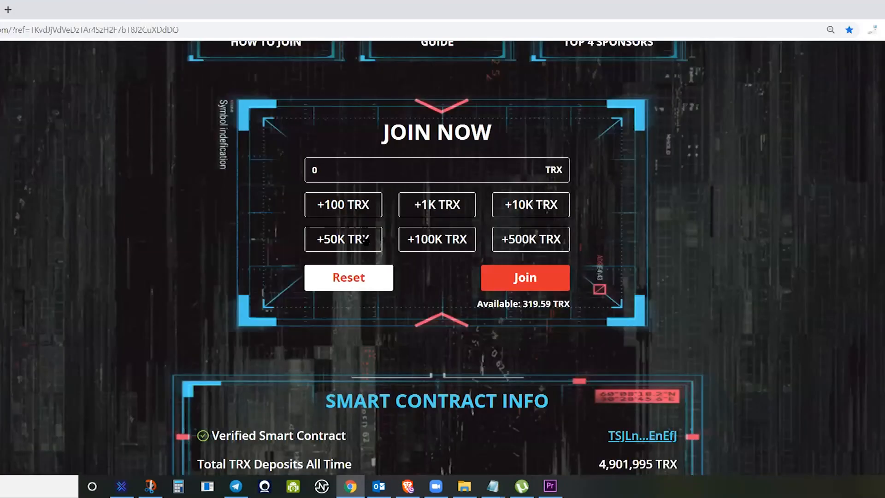
pyautogui.moveTo(655, 307)
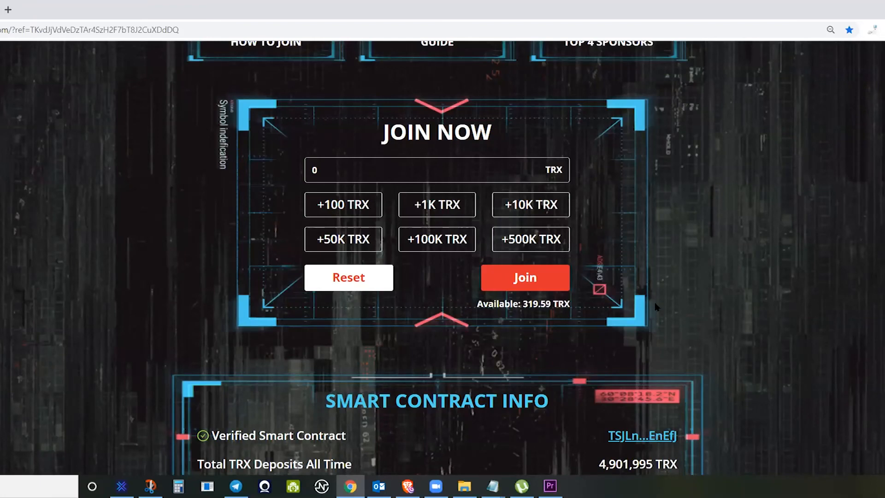
pyautogui.scroll(-3)
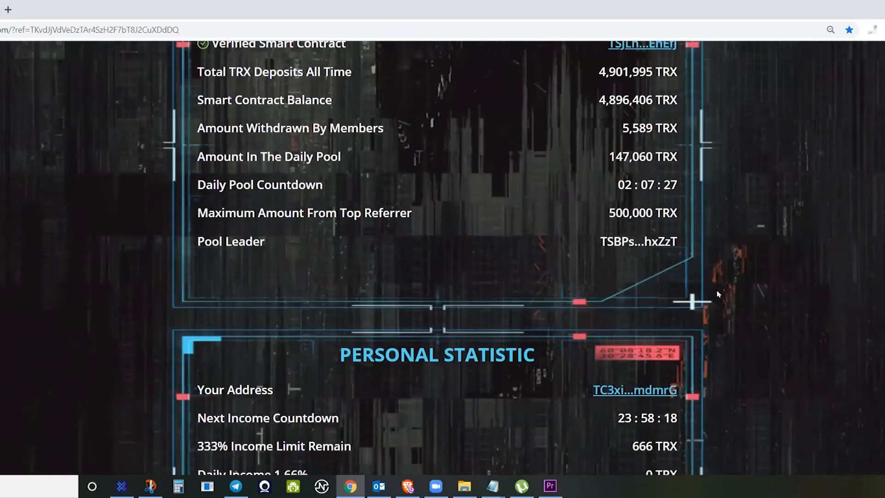
pyautogui.scroll(-3)
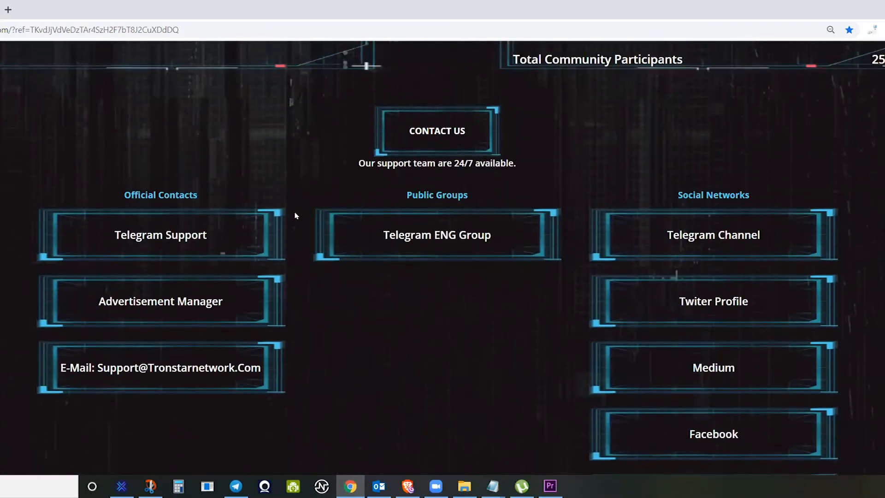
pyautogui.moveTo(500, 356)
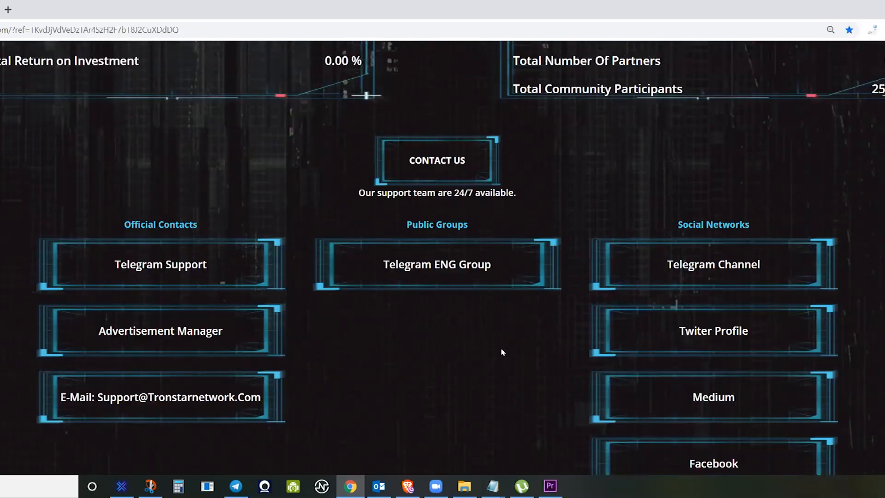
pyautogui.scroll(3)
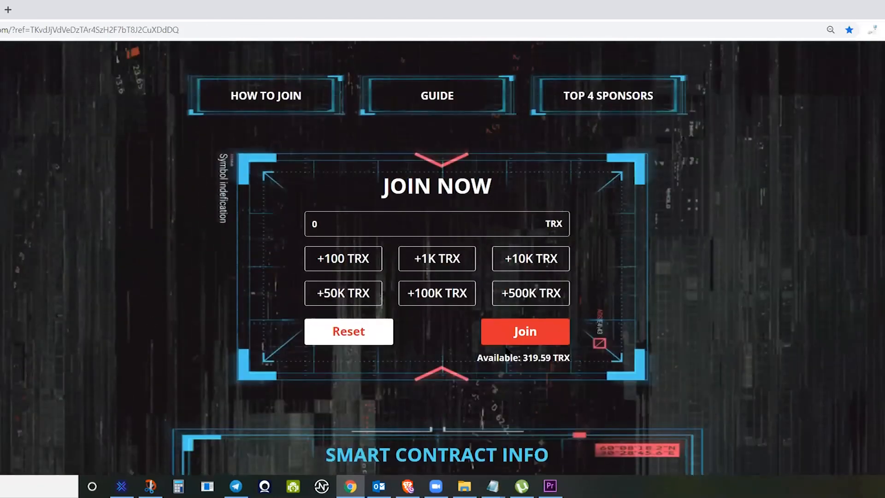
pyautogui.moveTo(667, 344)
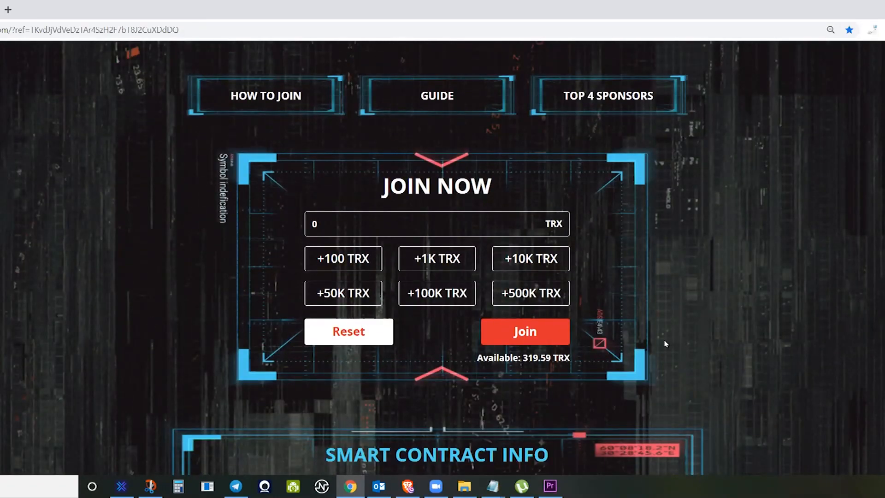
pyautogui.moveTo(660, 342)
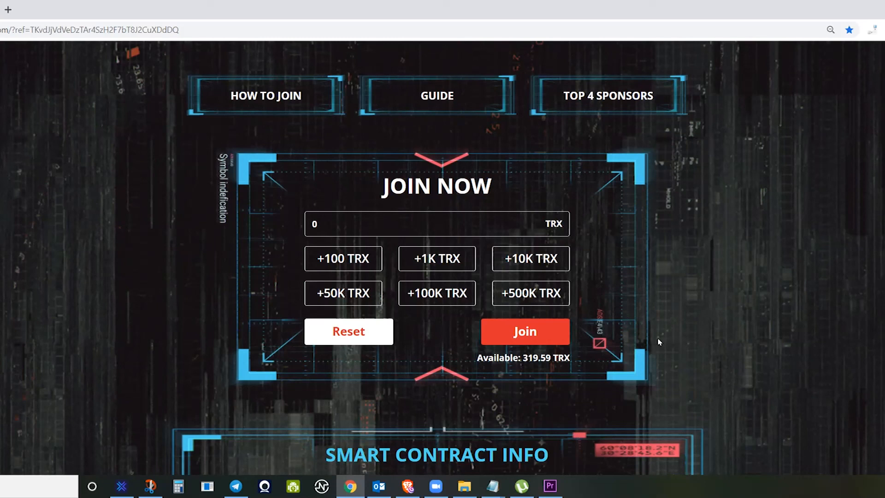
pyautogui.moveTo(656, 339)
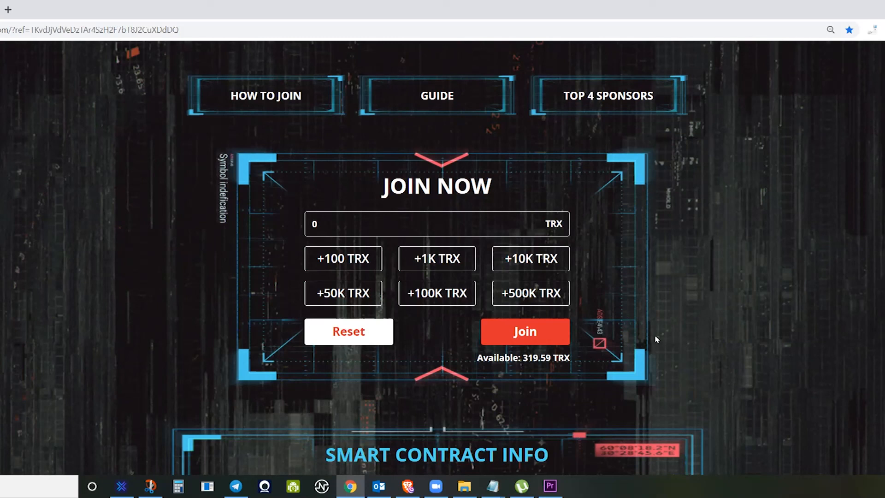
pyautogui.moveTo(662, 340)
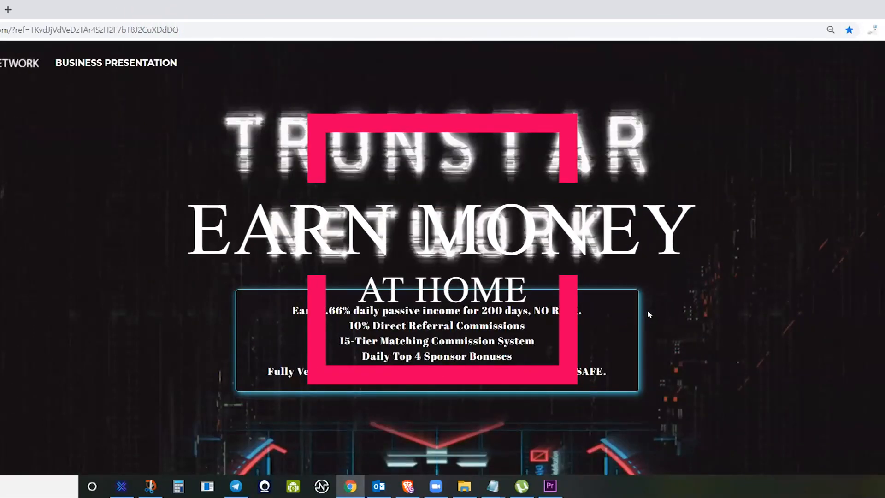
pyautogui.moveTo(685, 315)
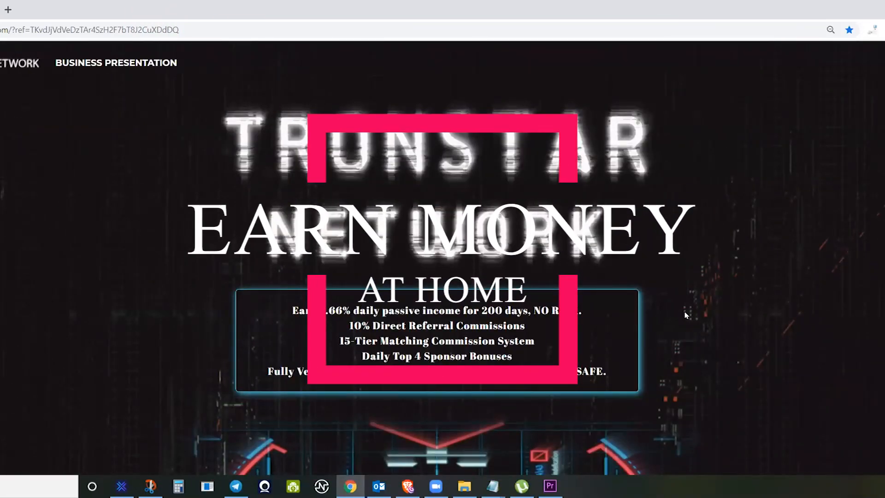